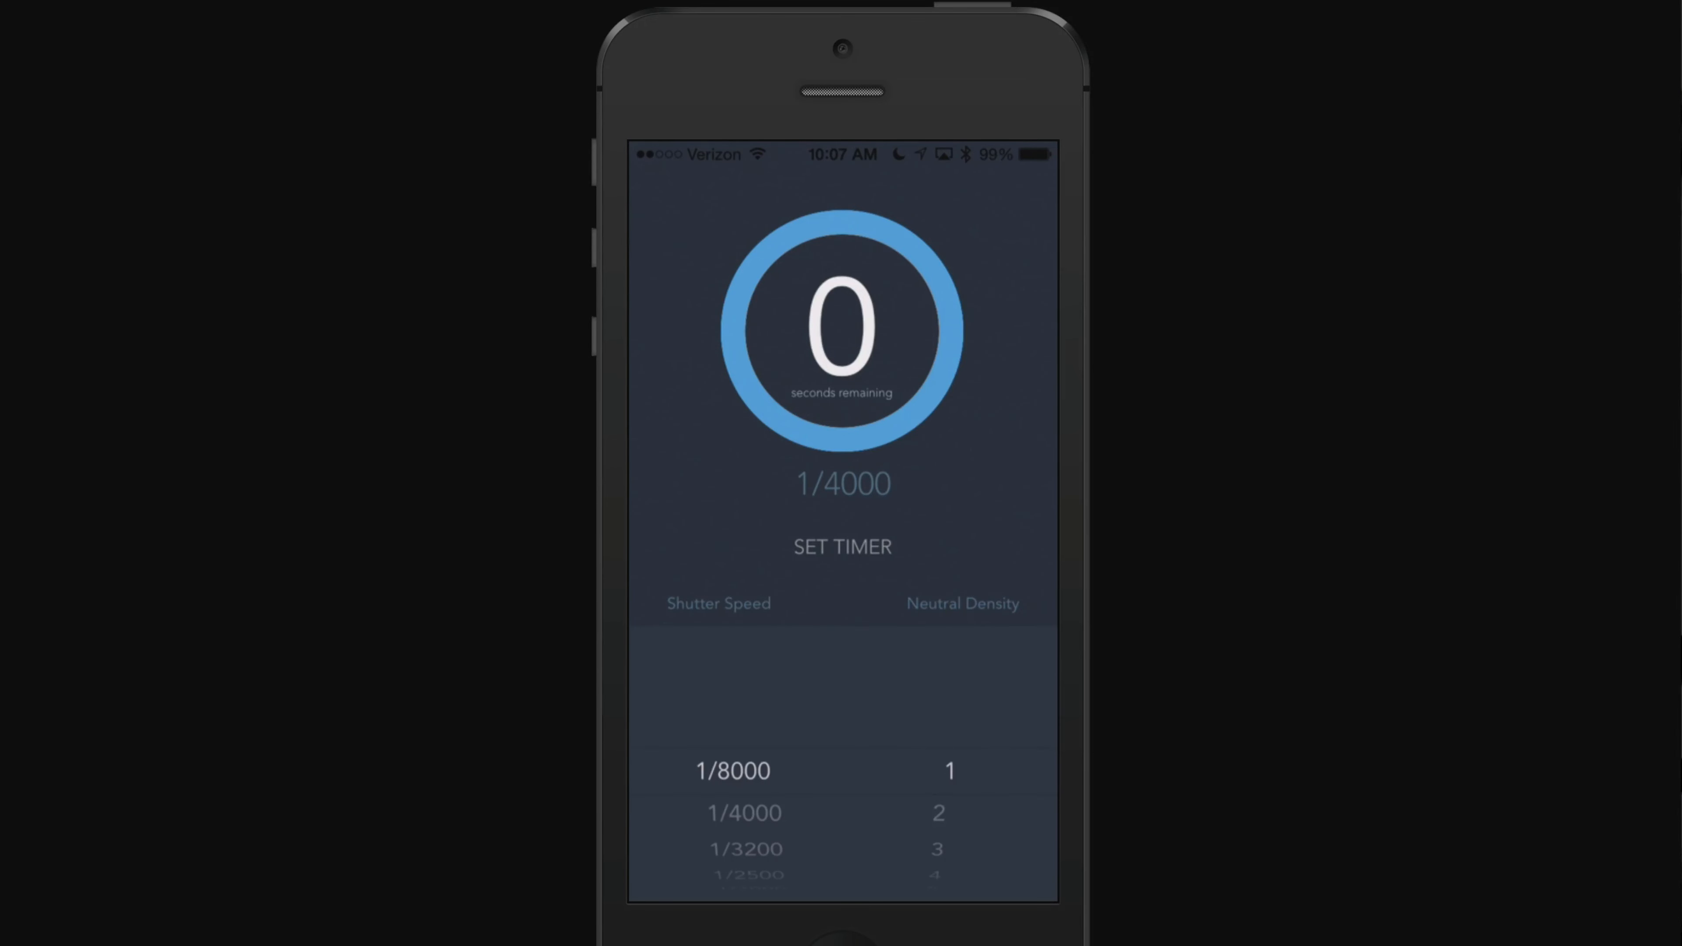
- Spin the Shutter Speed wheel from 1/8000 down to 1/200 with Neutral Density at 1 stop
{"action": "scroll", "scroll_direction": "down", "scroll_amount": 3}
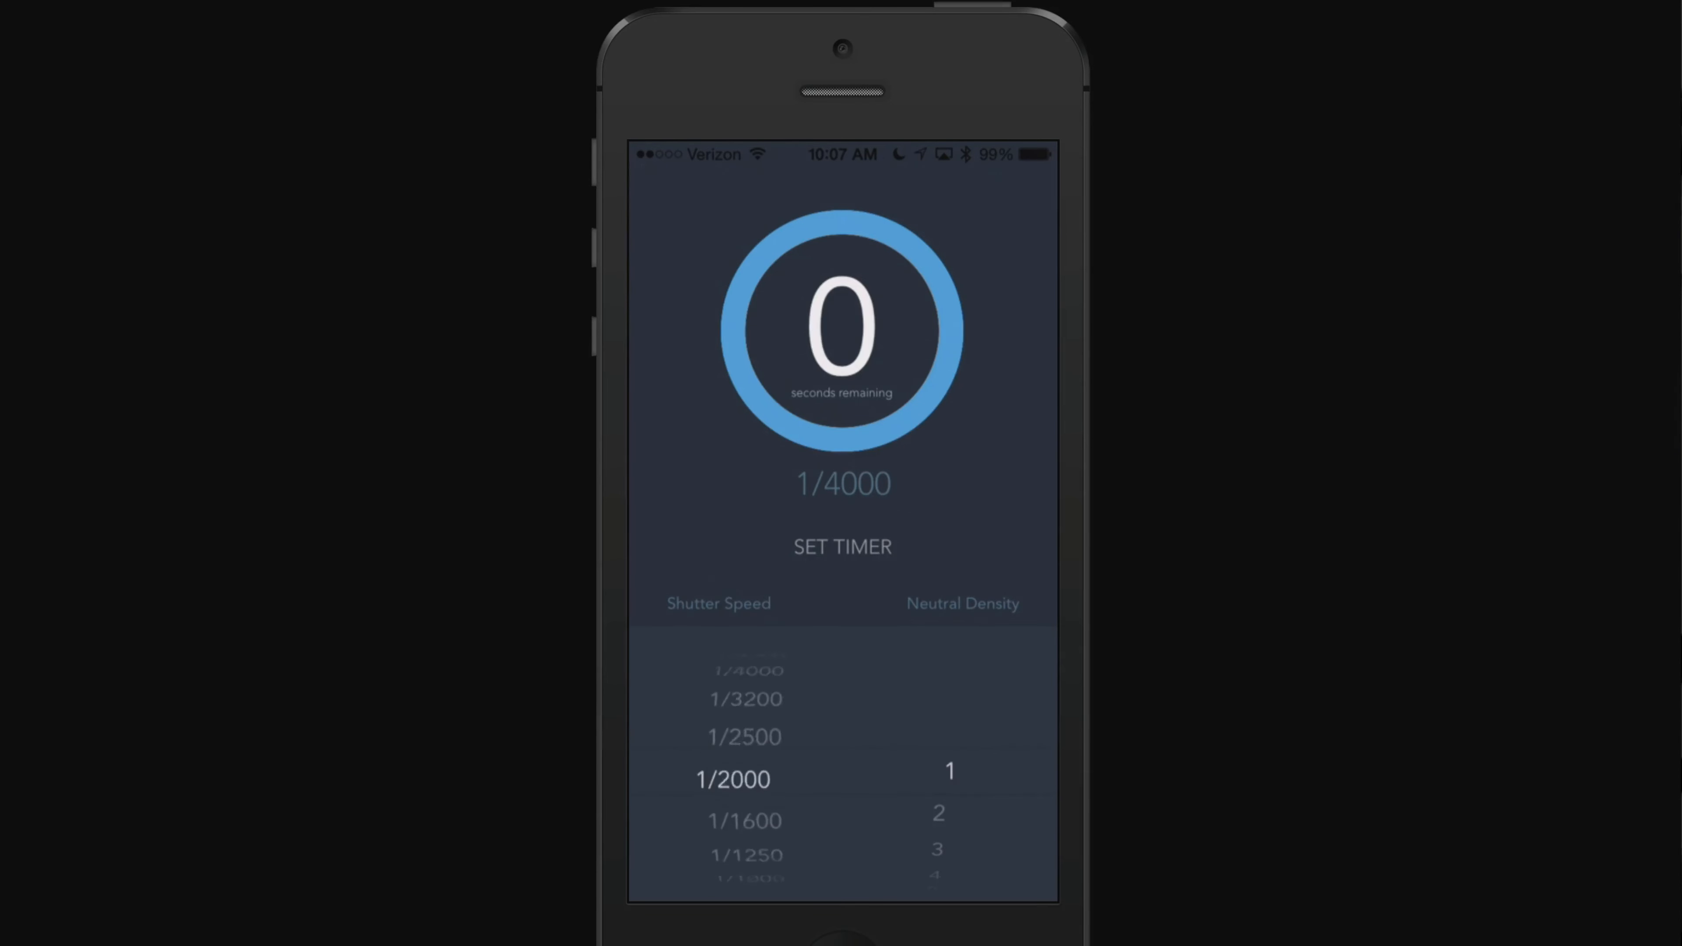
{"action": "scroll", "scroll_direction": "down", "scroll_amount": 3}
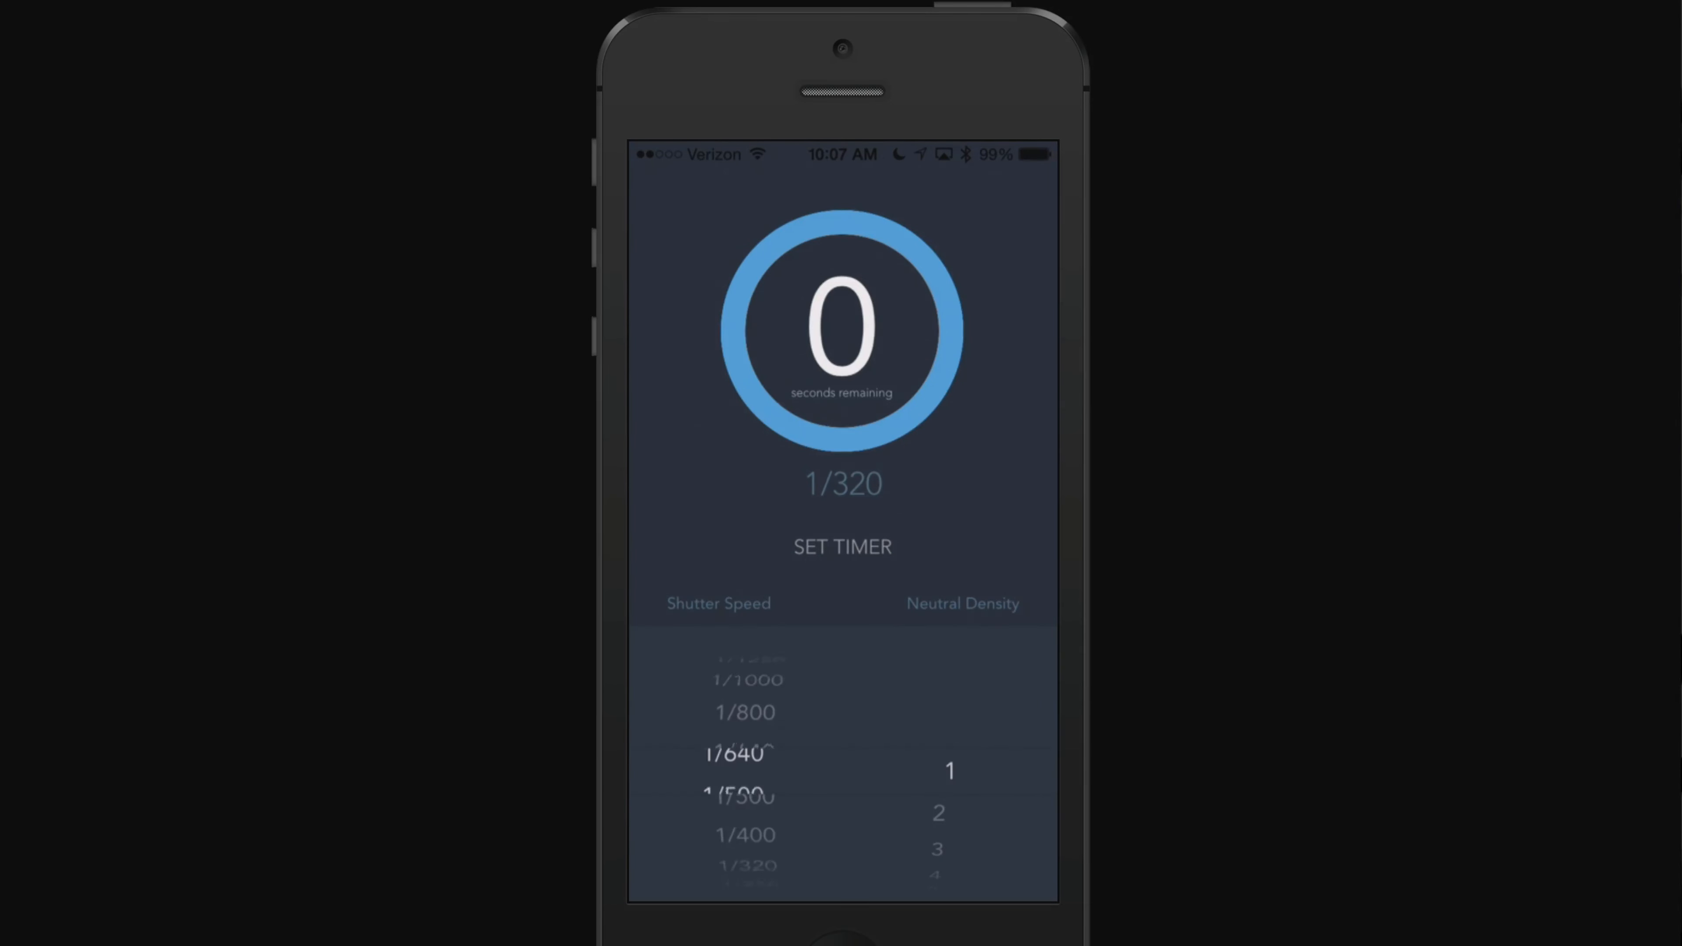
{"action": "scroll", "scroll_direction": "down", "scroll_amount": 3}
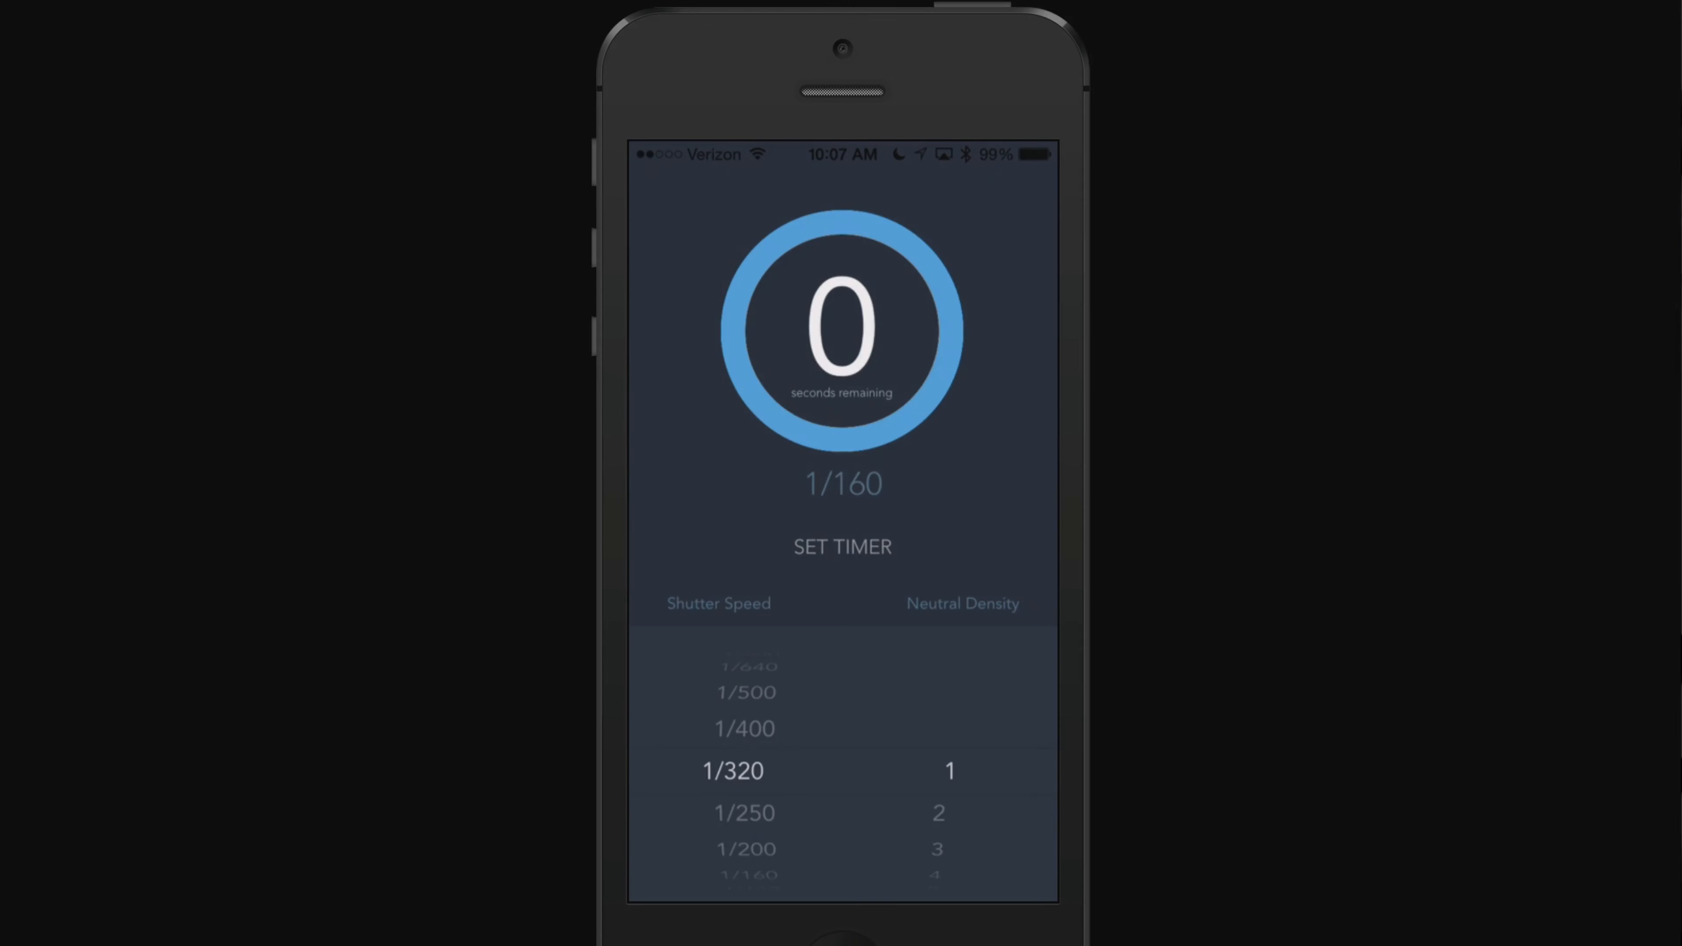
{"action": "scroll", "scroll_direction": "down", "scroll_amount": 3}
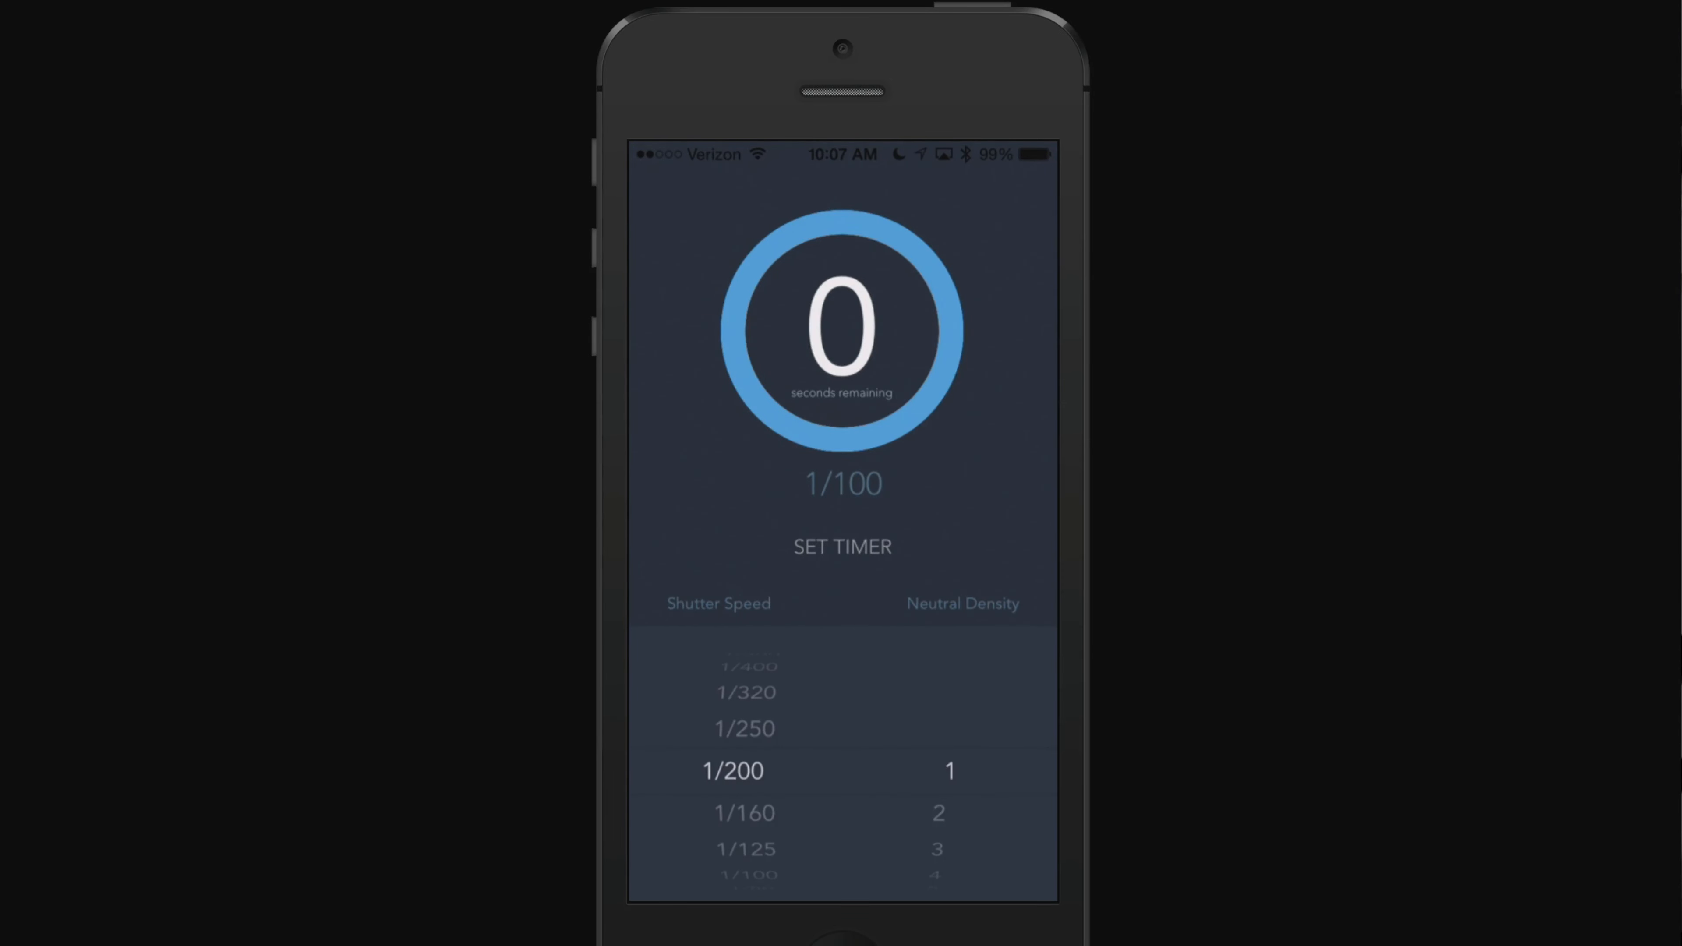
{"action": "scroll", "scroll_direction": "down", "scroll_amount": 3}
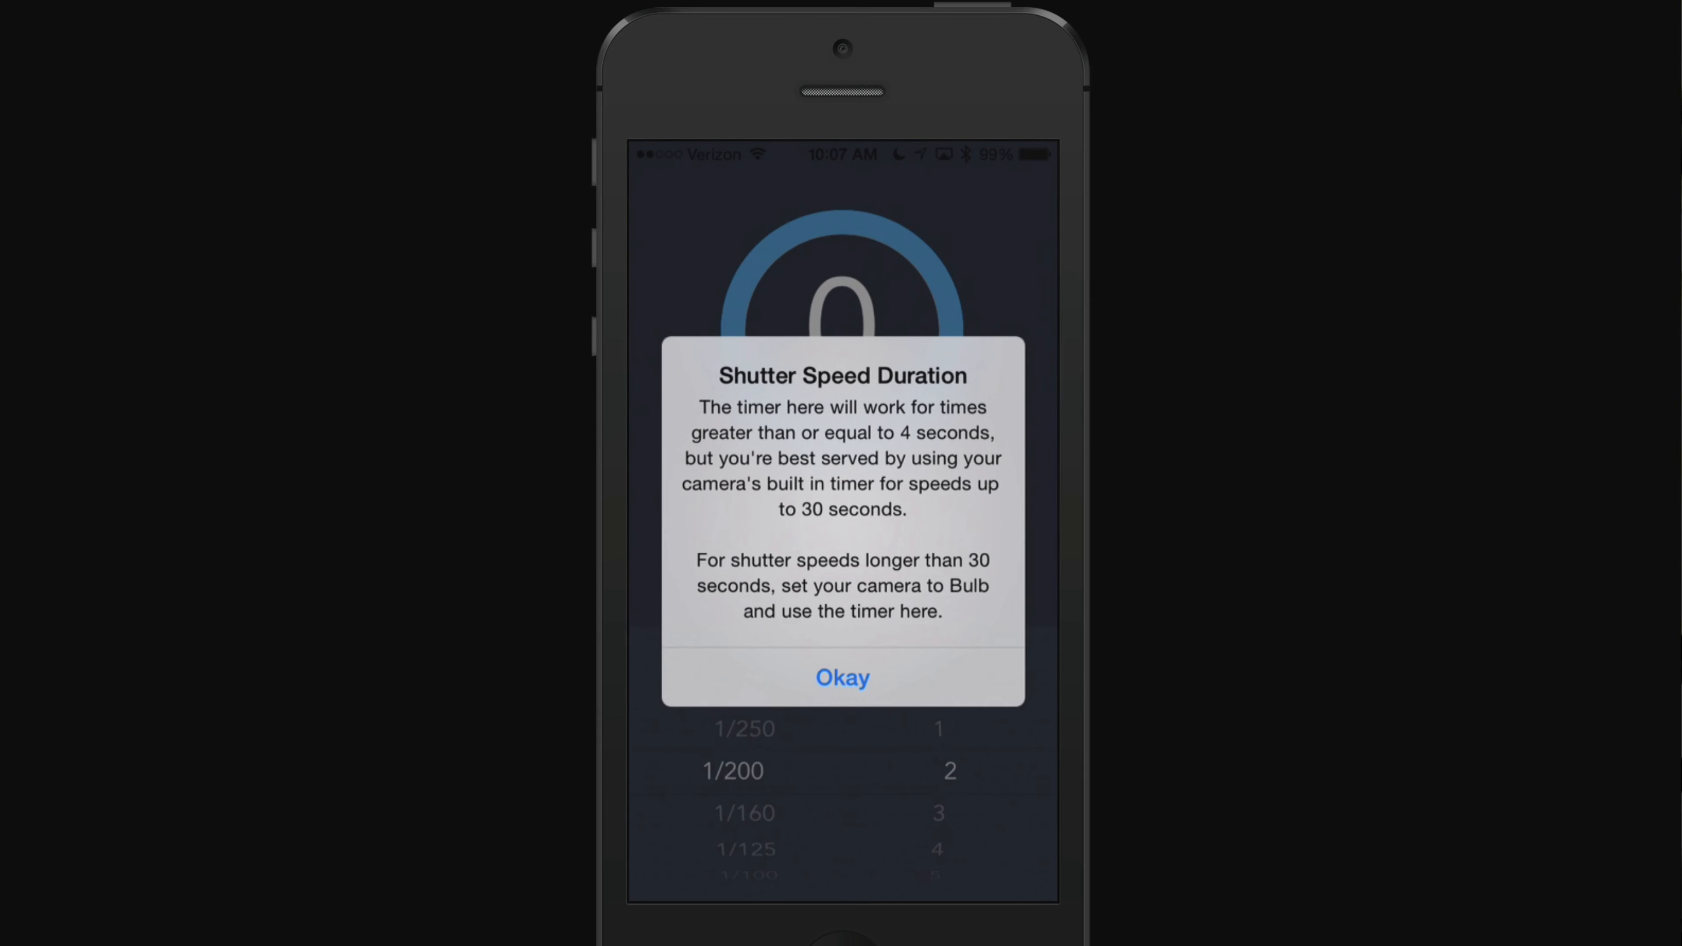
- Dismiss the Shutter Speed Duration notice and raise Neutral Density to 12 stops for a 20-second exposure
{"action": "left_click", "coordinate": [842, 677]}
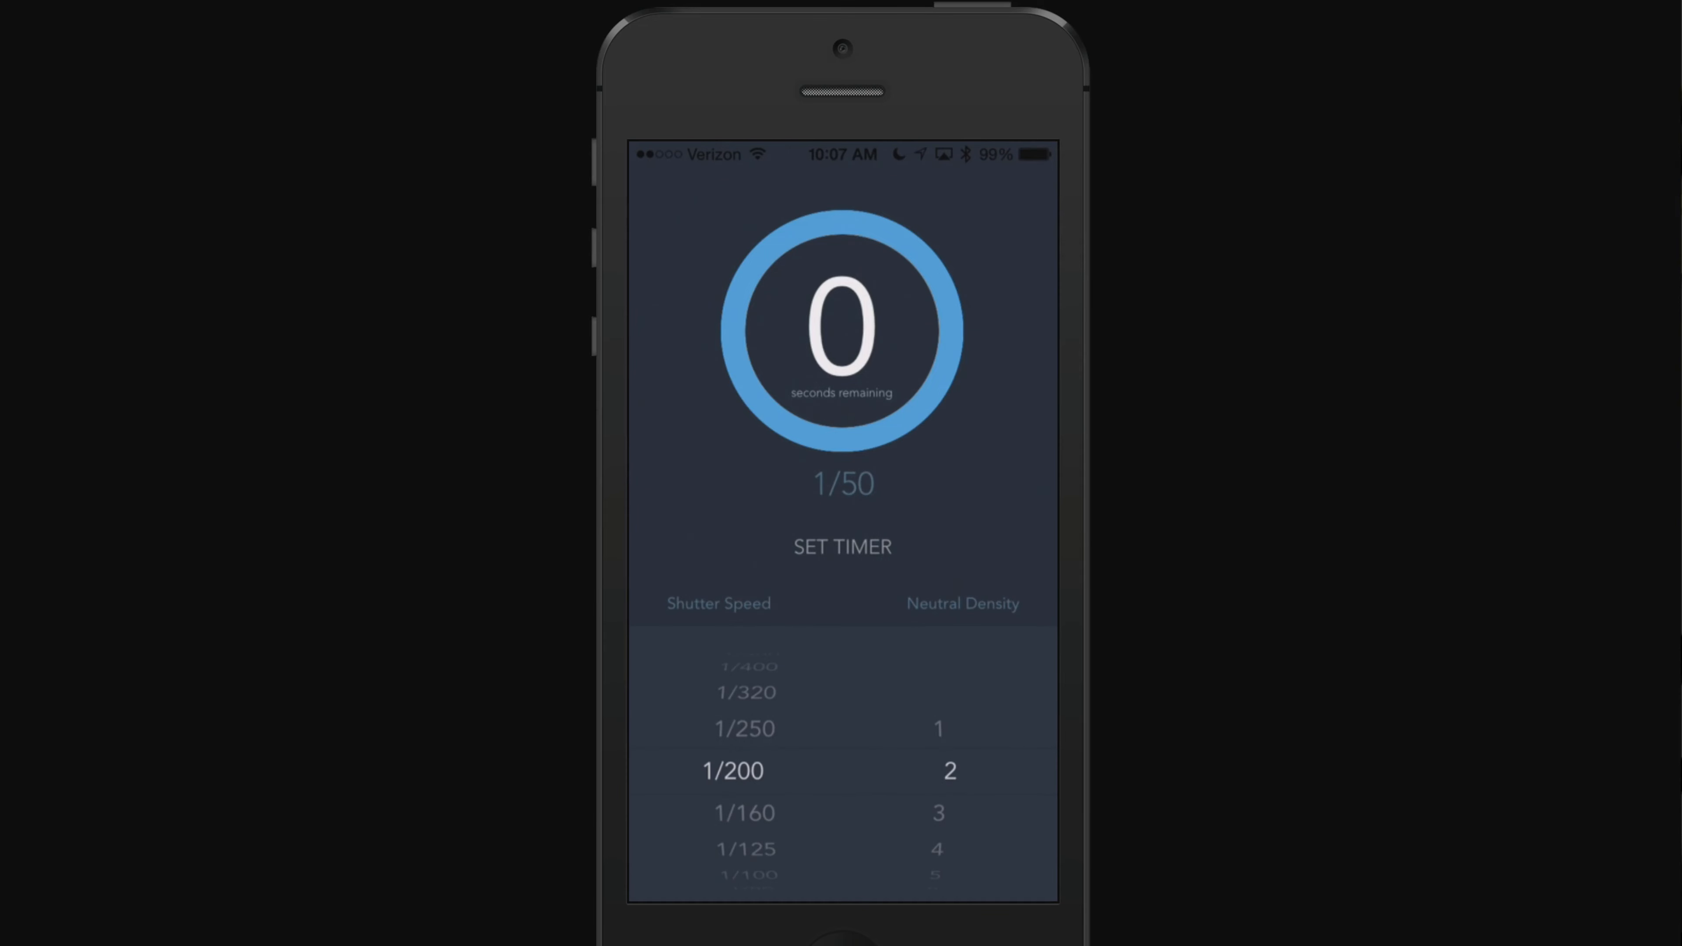
{"action": "scroll", "scroll_direction": "down", "scroll_amount": 3}
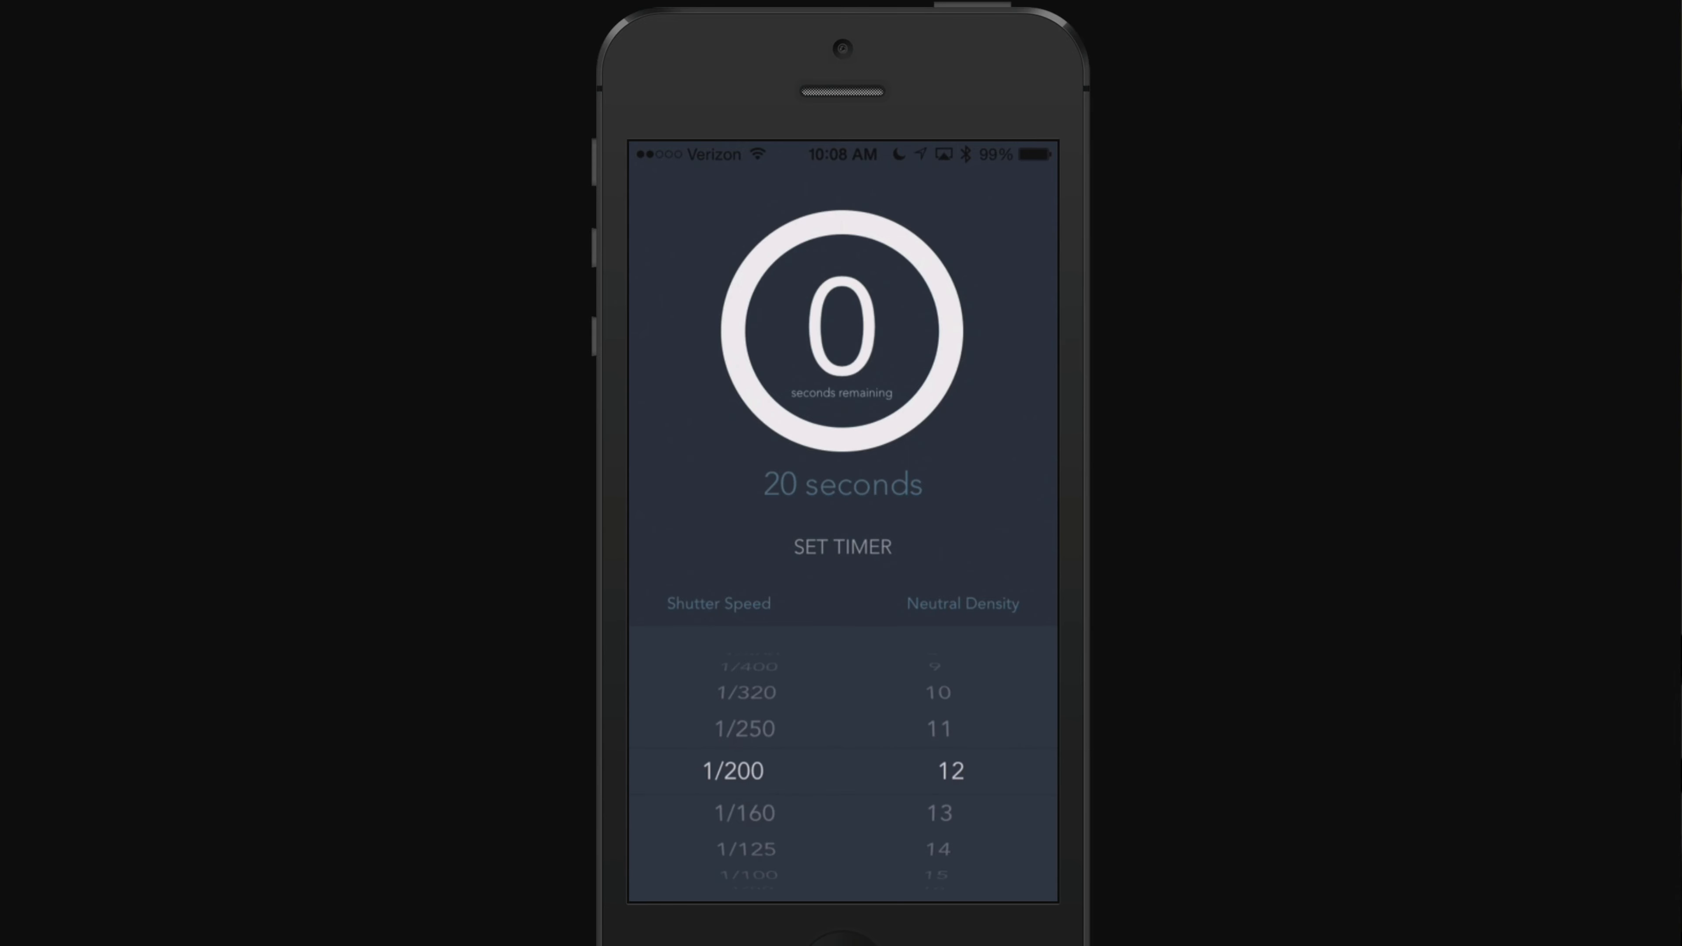
- Try several shutter speed and ND combinations, ending at 1/8 with 4 stops for a 2-second exposure
{"action": "scroll", "scroll_direction": "down", "scroll_amount": 3}
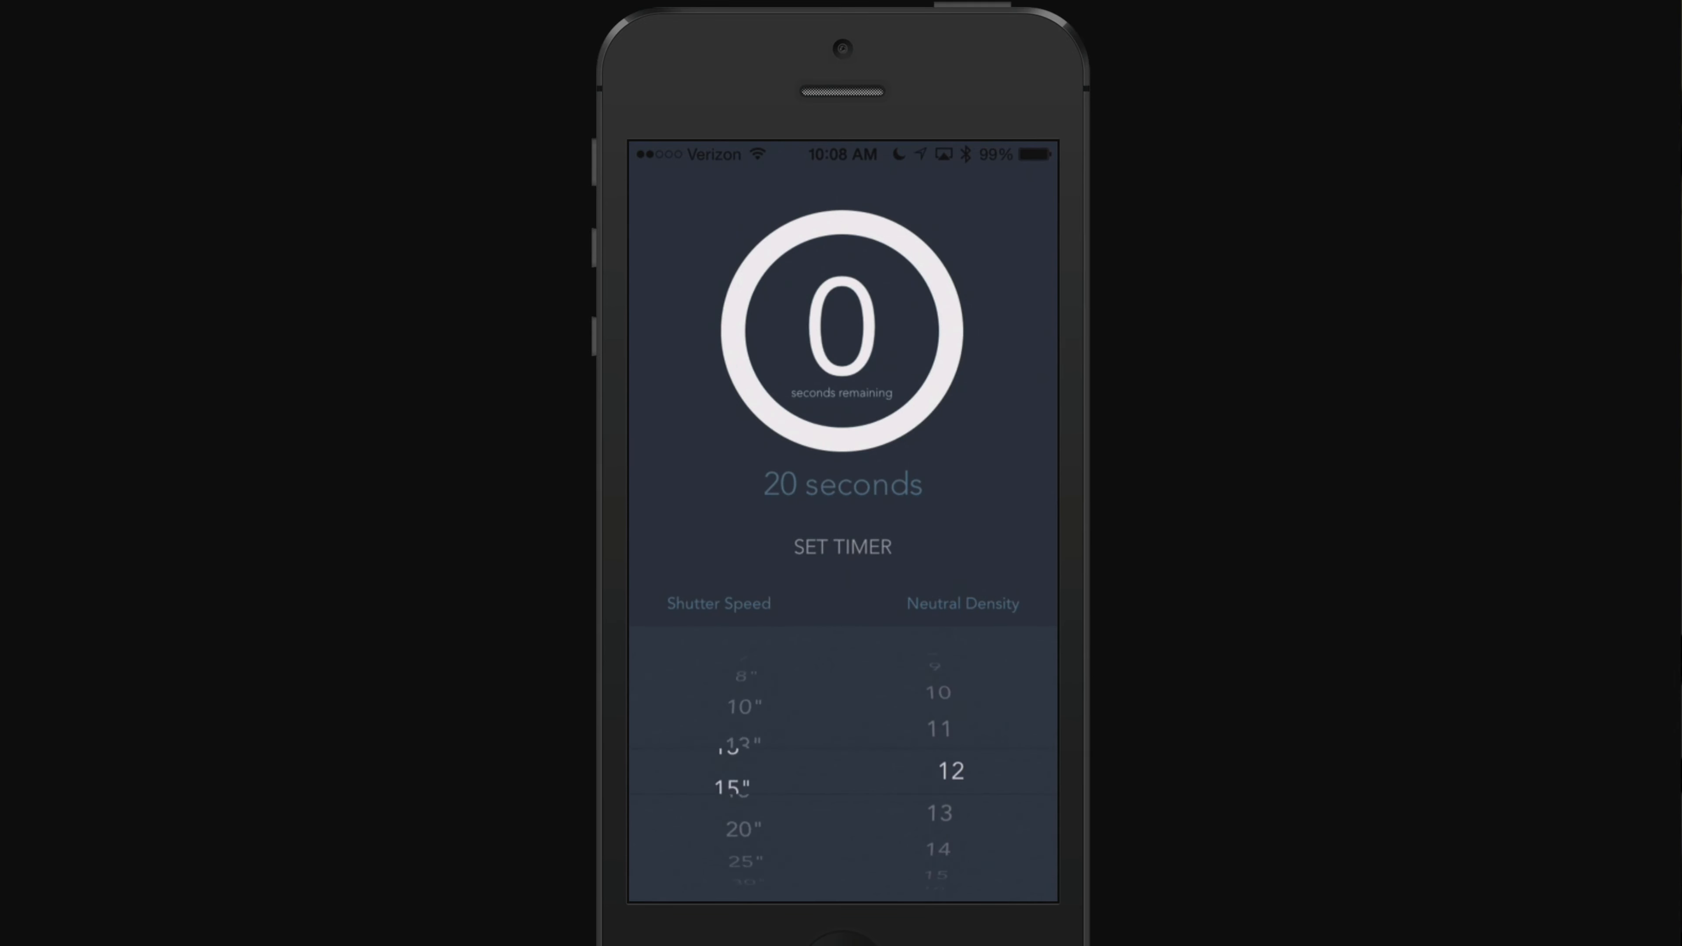
{"action": "scroll", "scroll_direction": "down", "scroll_amount": 3}
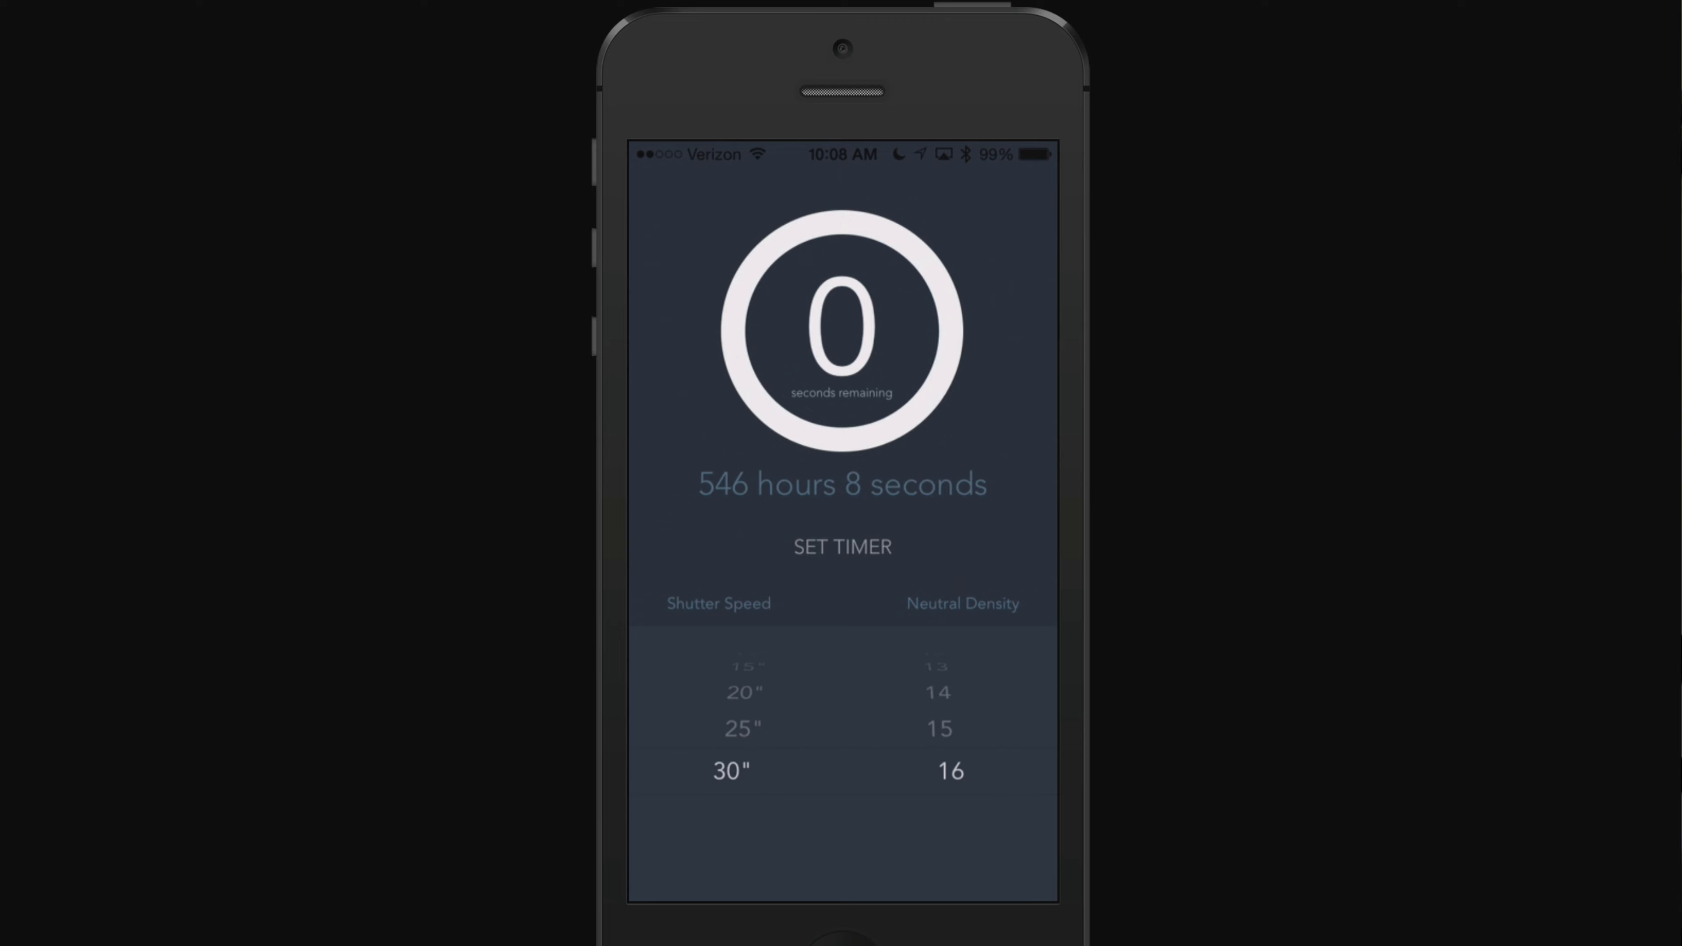
{"action": "scroll", "scroll_direction": "down", "scroll_amount": 3}
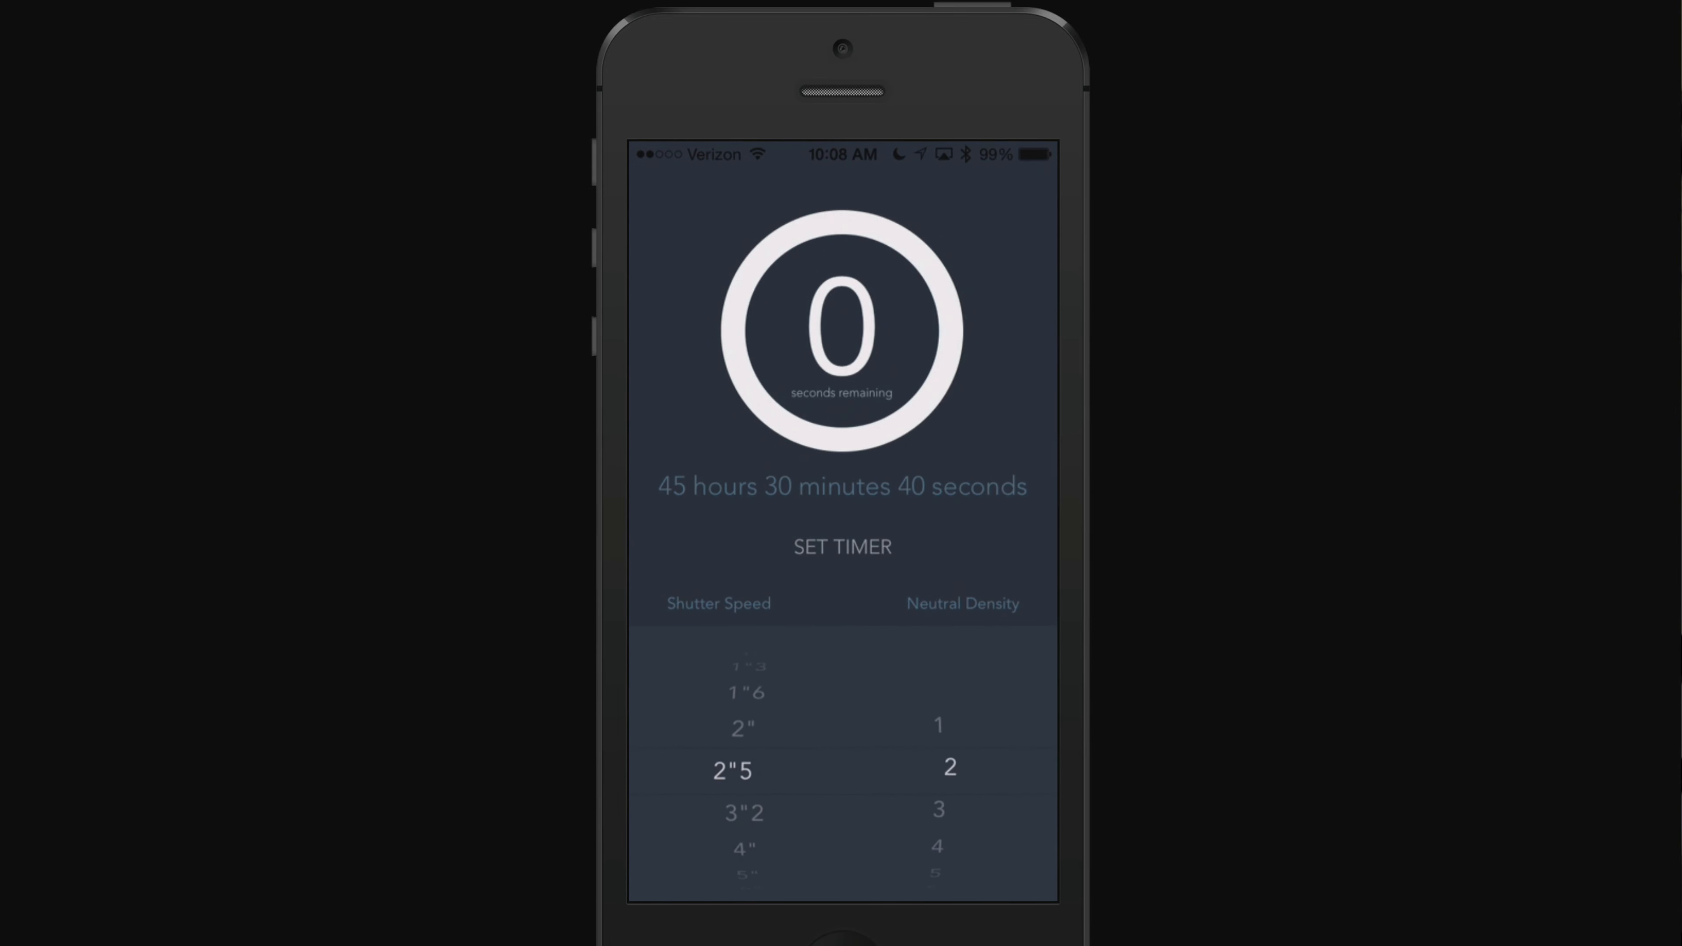
{"action": "scroll", "scroll_direction": "down", "scroll_amount": 3}
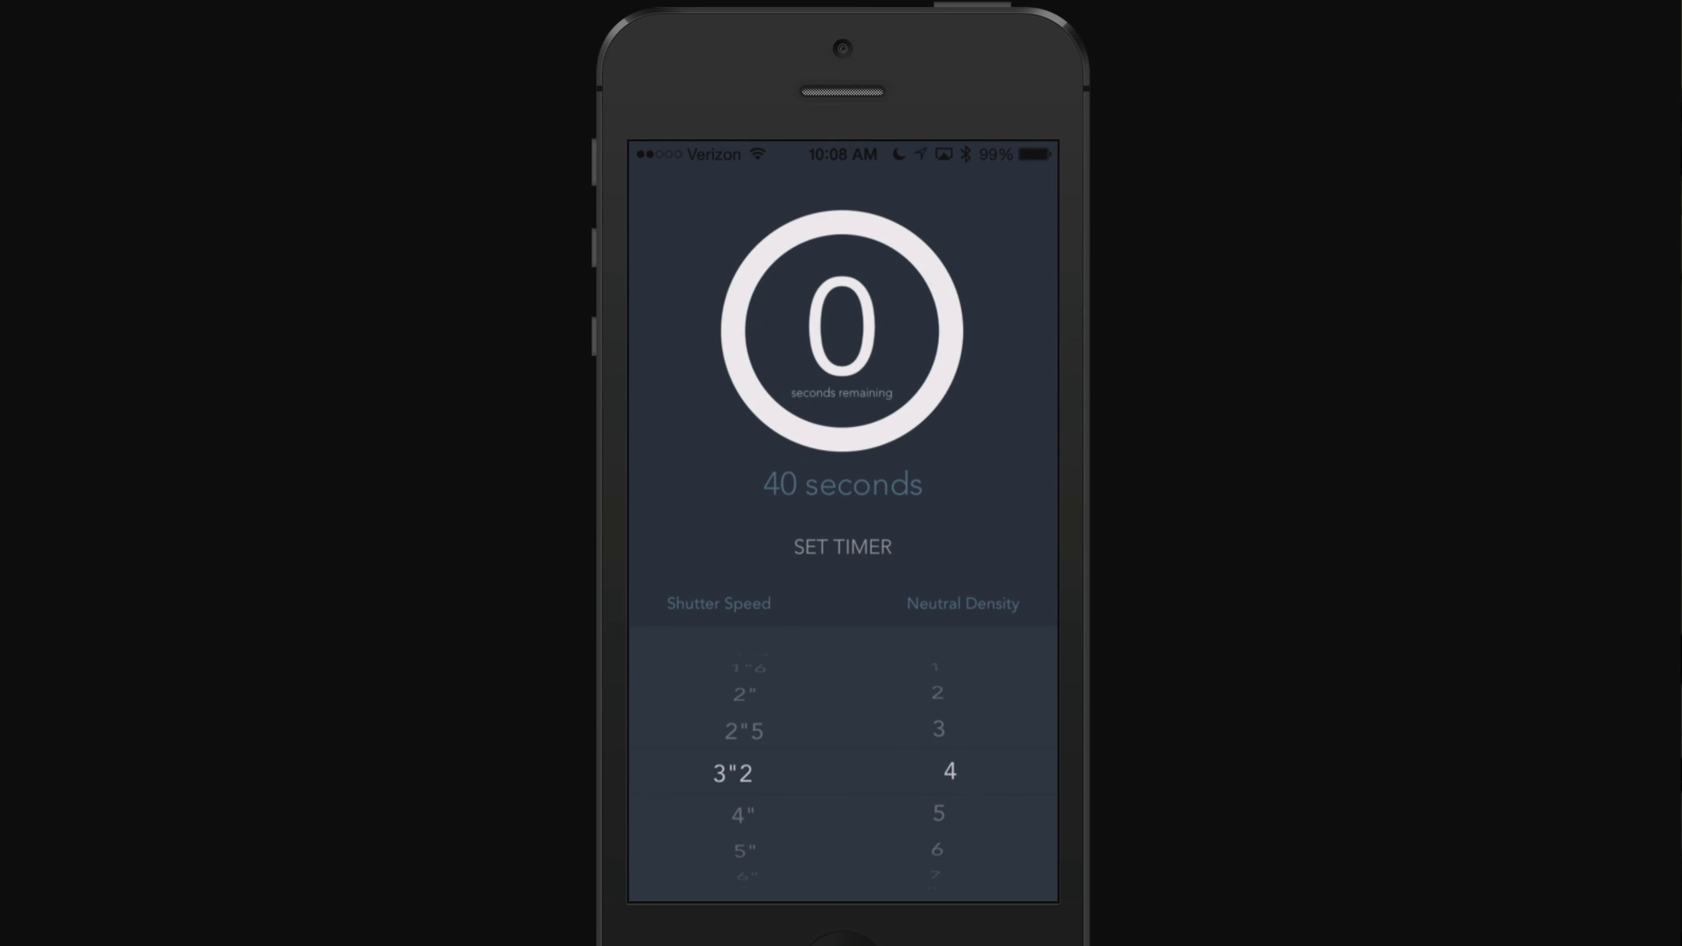
{"action": "scroll", "scroll_direction": "down", "scroll_amount": 3}
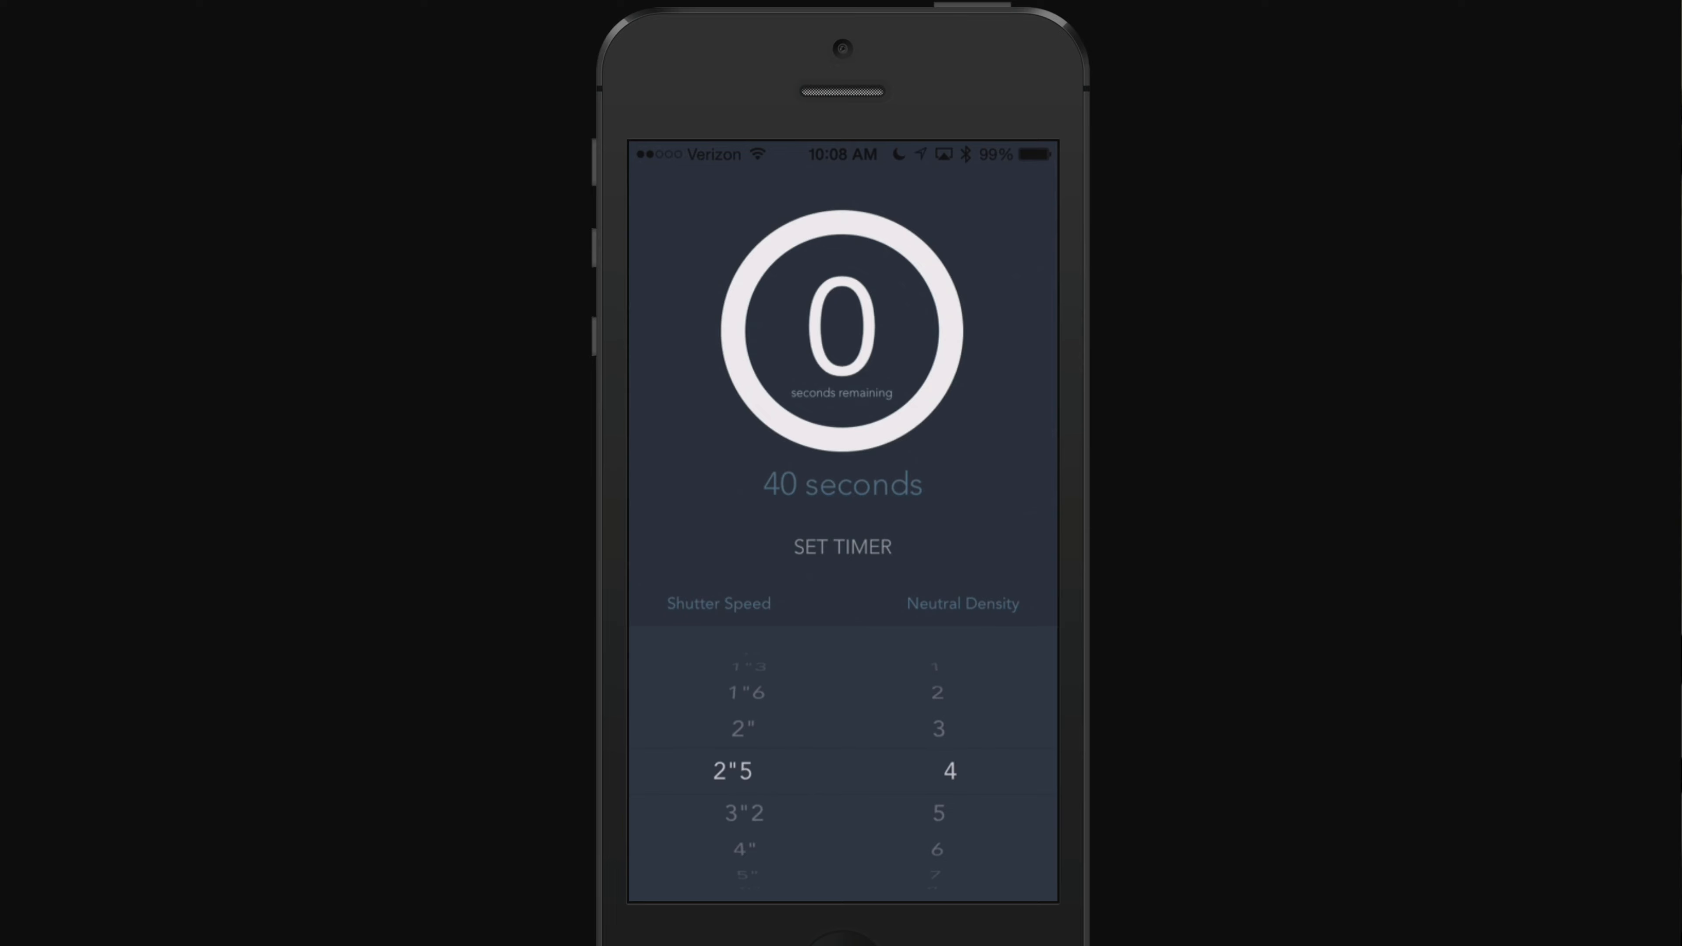
{"action": "scroll", "scroll_direction": "down", "scroll_amount": 3}
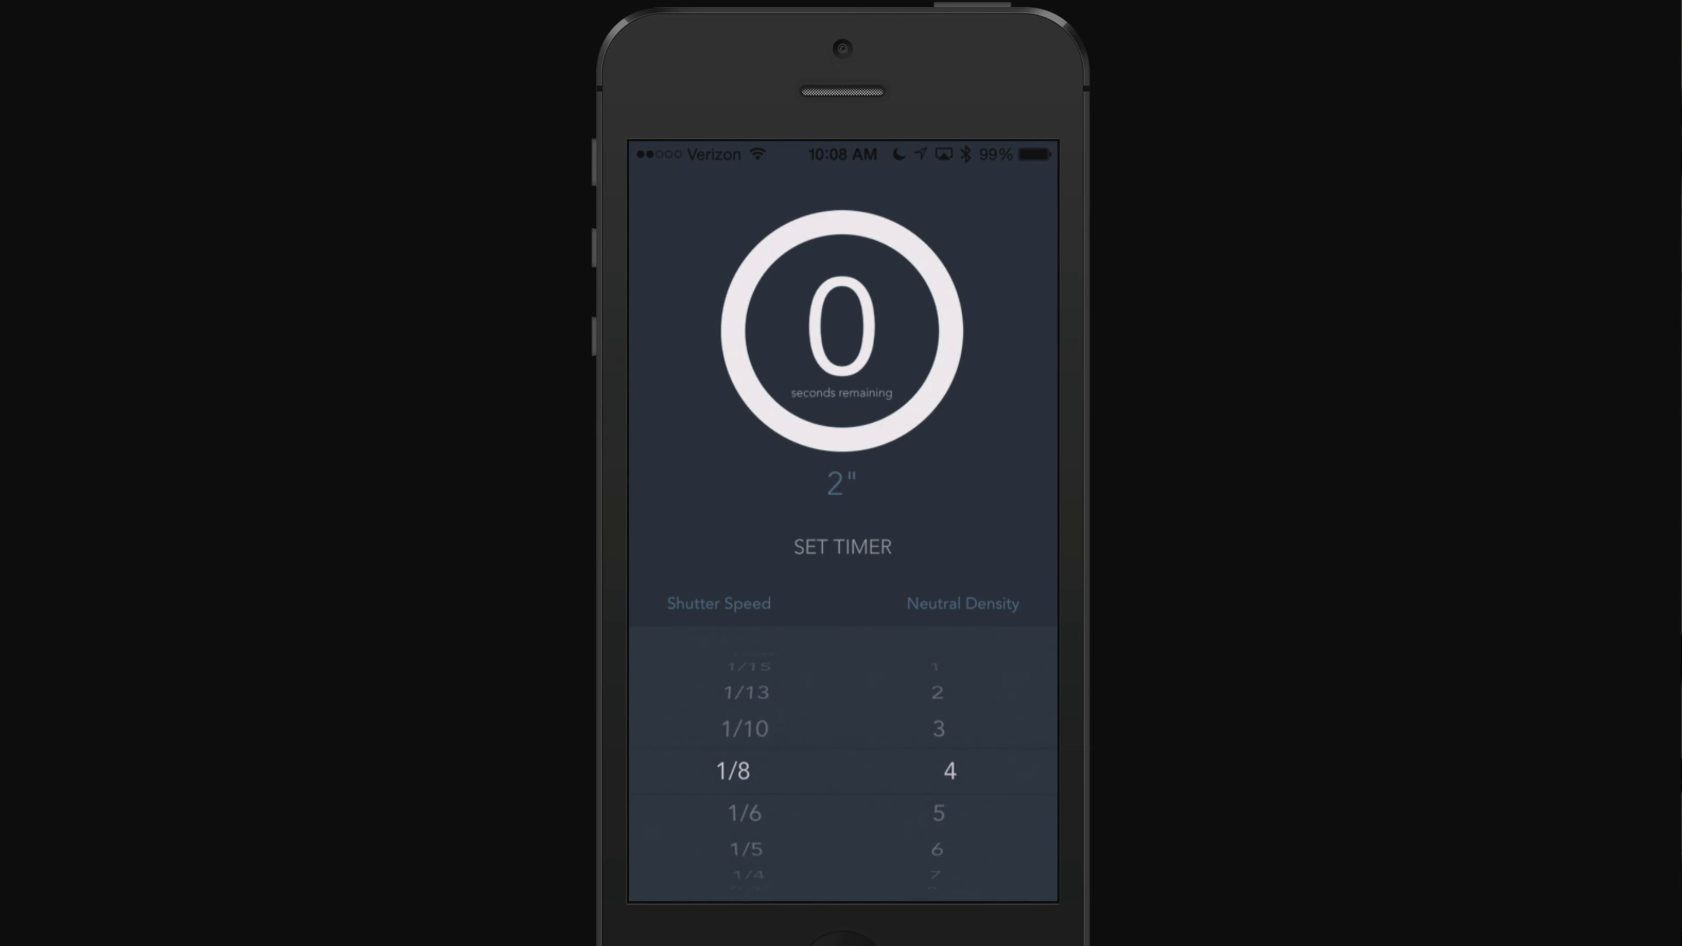
{"action": "scroll", "scroll_direction": "down", "scroll_amount": 3}
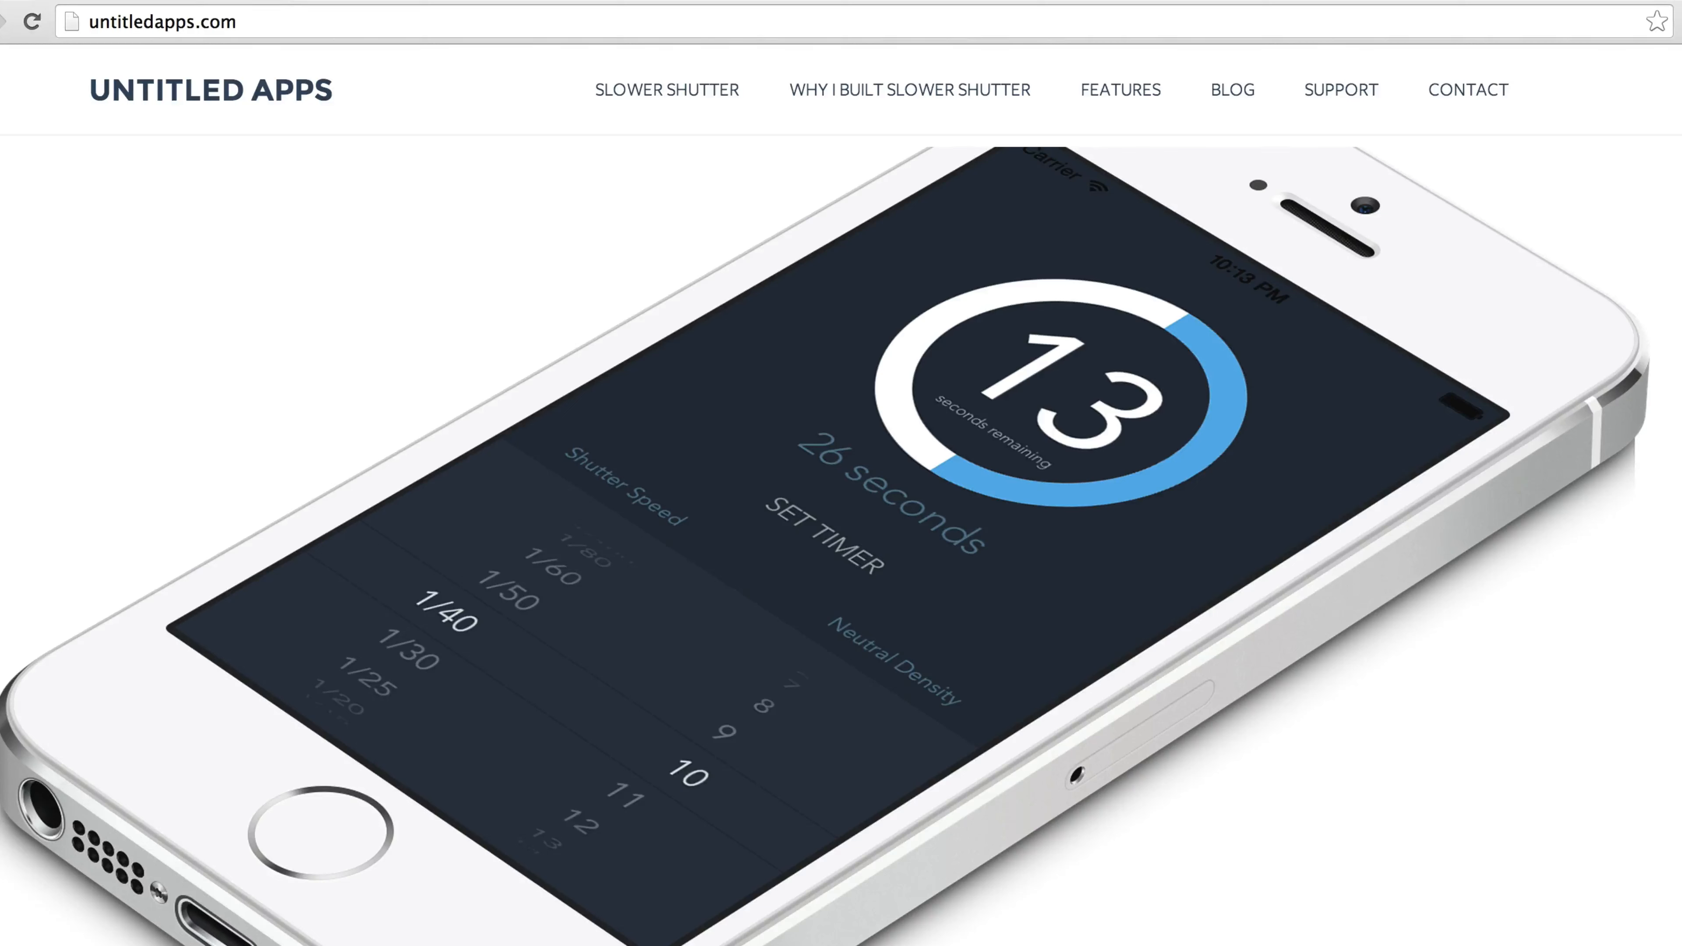
{"action": "mouse_move", "coordinate": [1399, 268]}
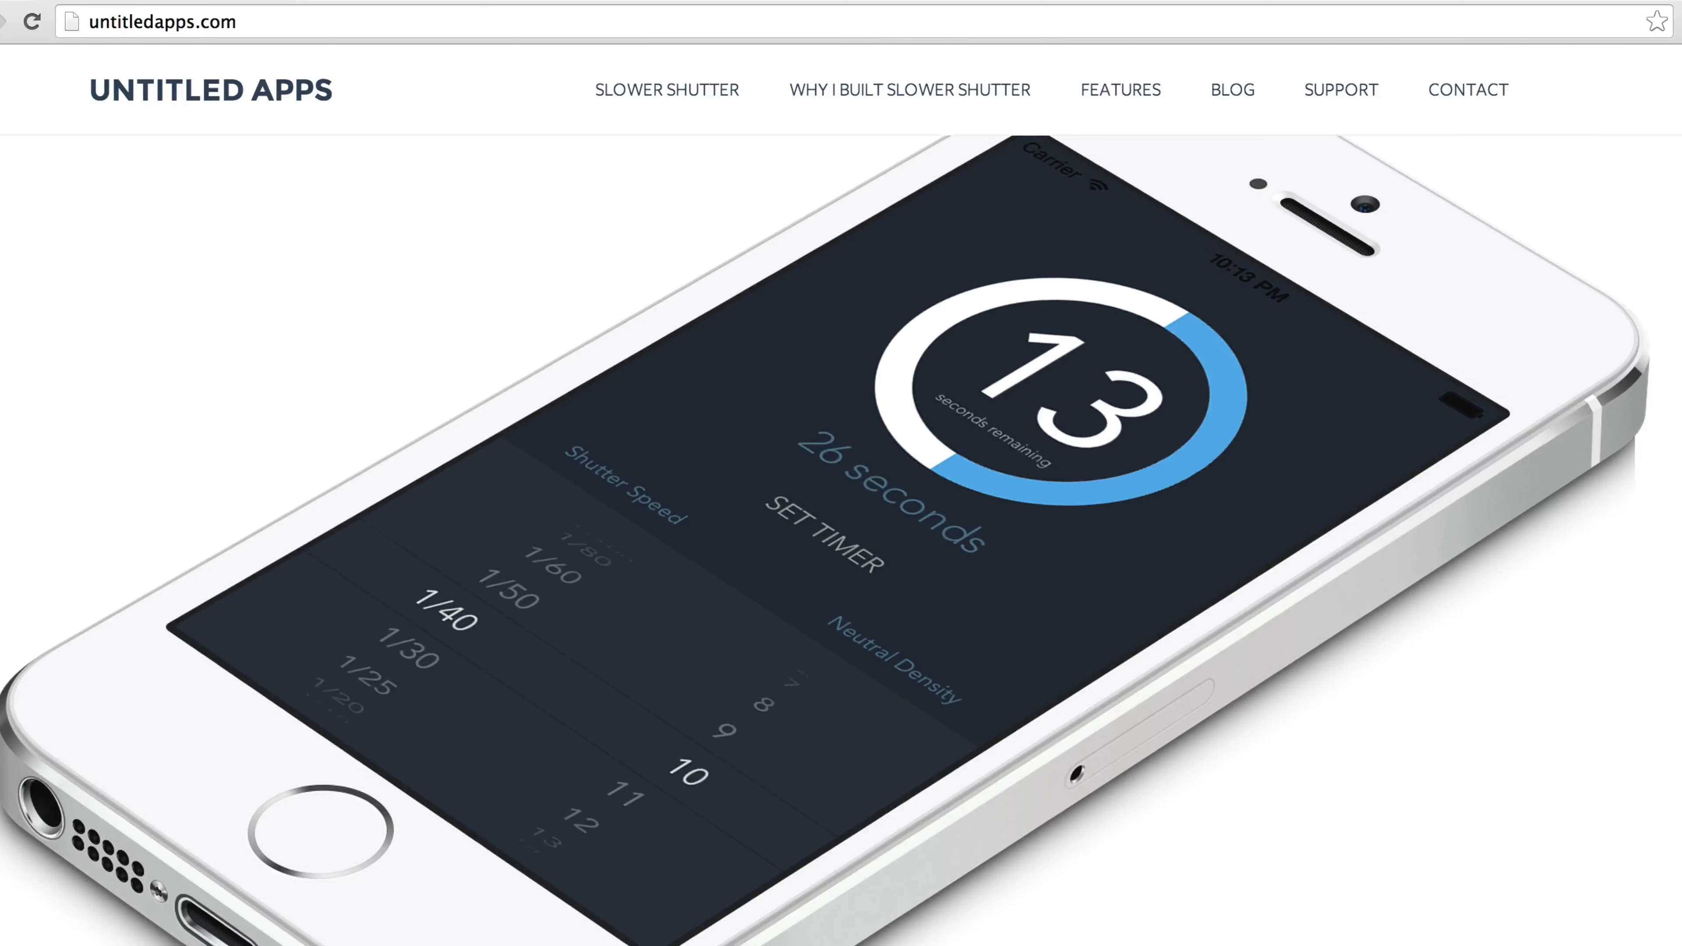
- Scroll down to the Slower Shutter Features section with ND support and countdown timer
{"action": "scroll", "scroll_direction": "down", "scroll_amount": 3}
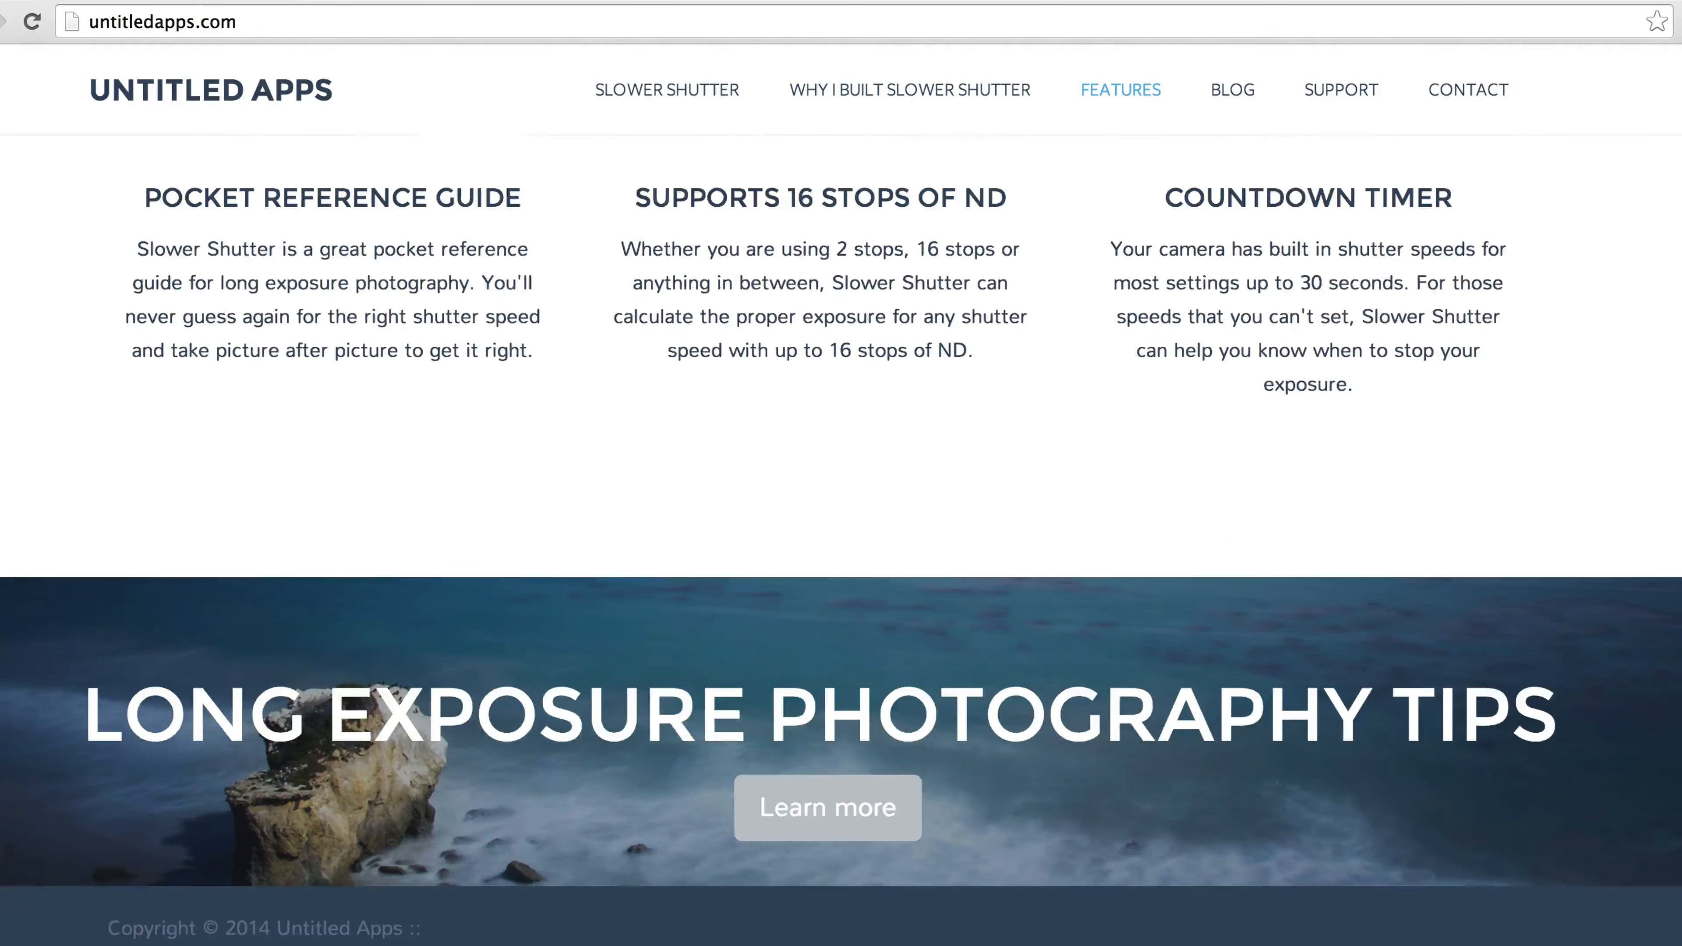
{"action": "mouse_move", "coordinate": [273, 777]}
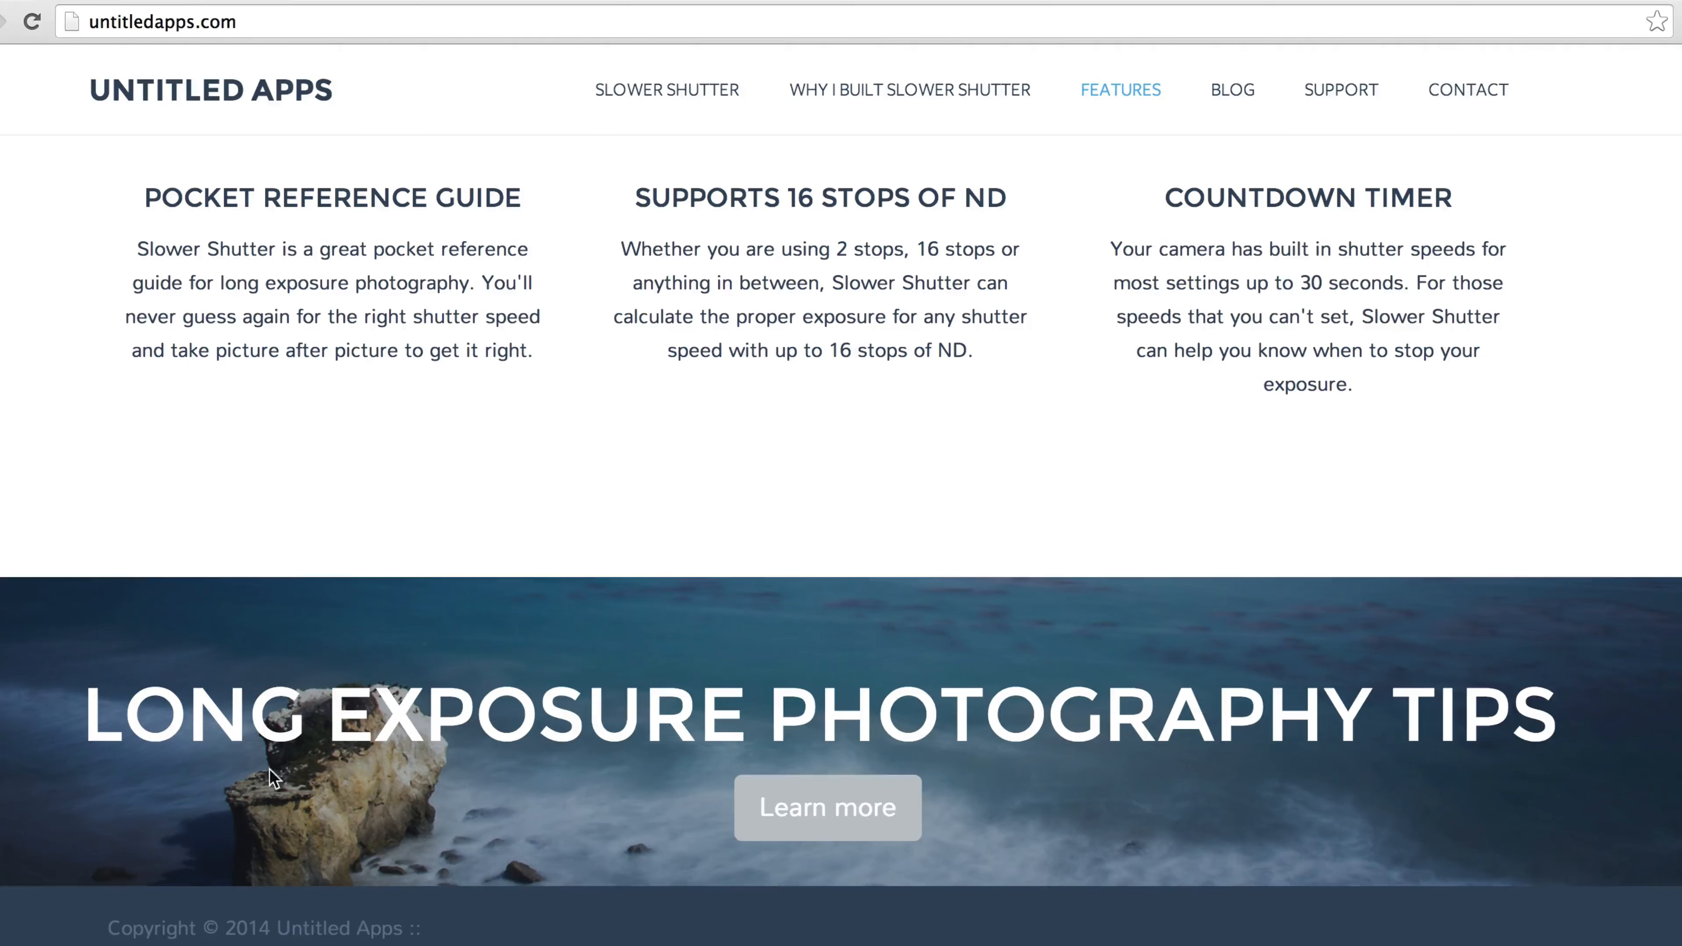
- Go to the Long Exposure Photography Tips page and read down through tips one to six
{"action": "left_click", "coordinate": [827, 807]}
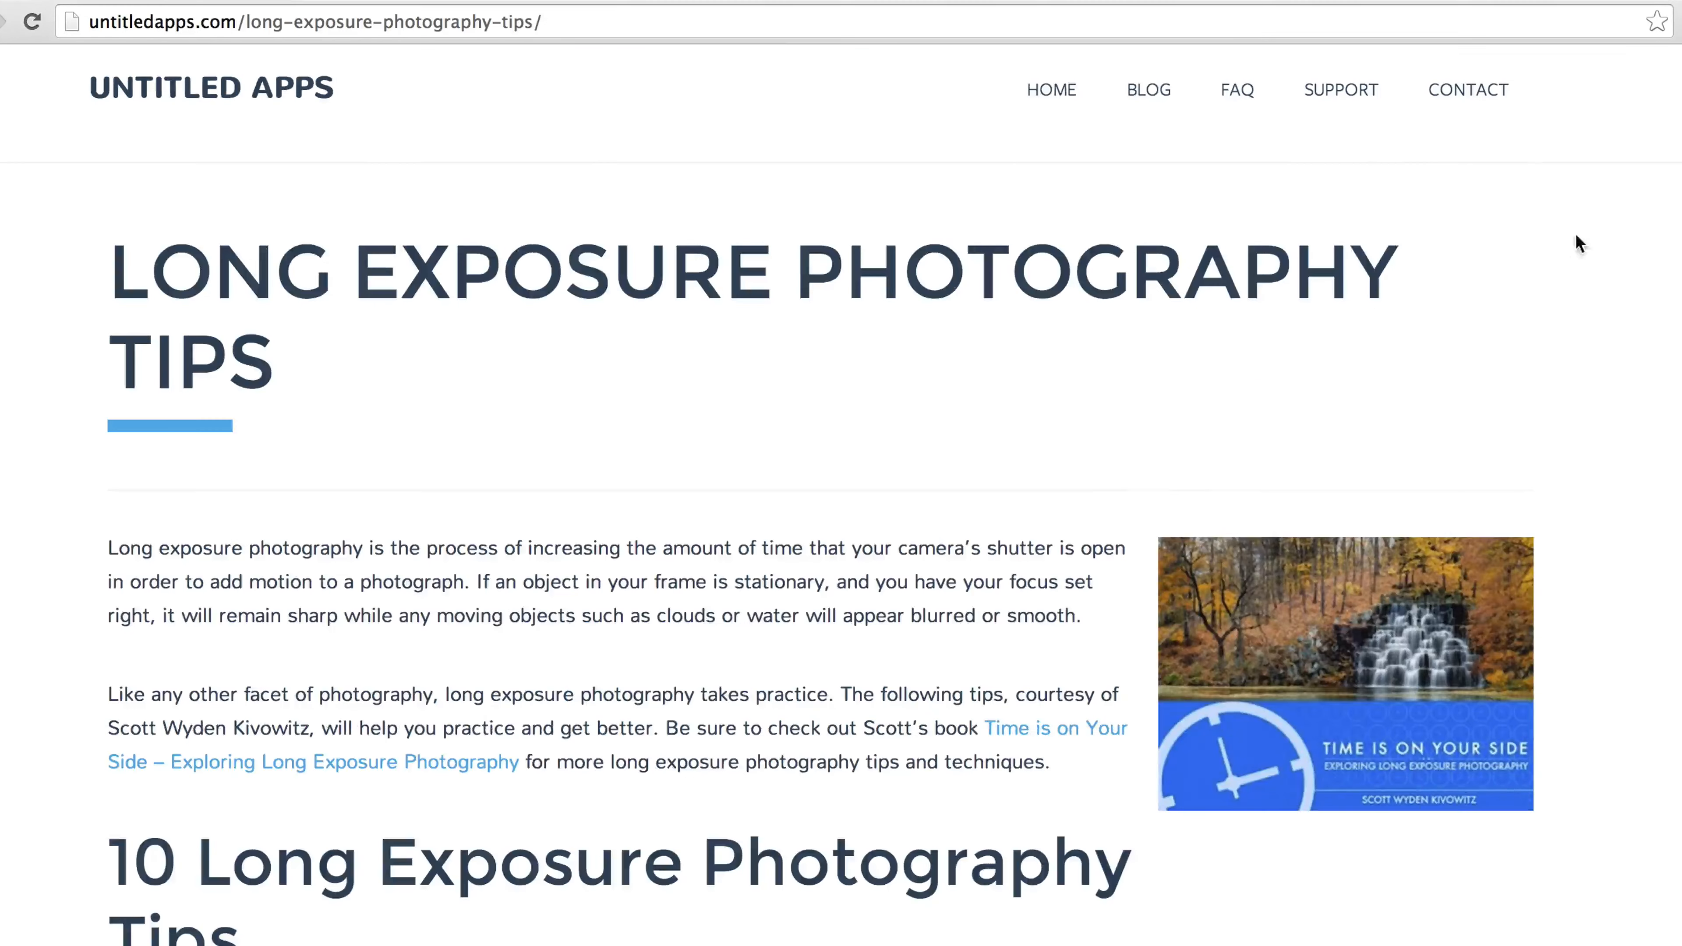
{"action": "scroll", "scroll_direction": "down", "scroll_amount": 3}
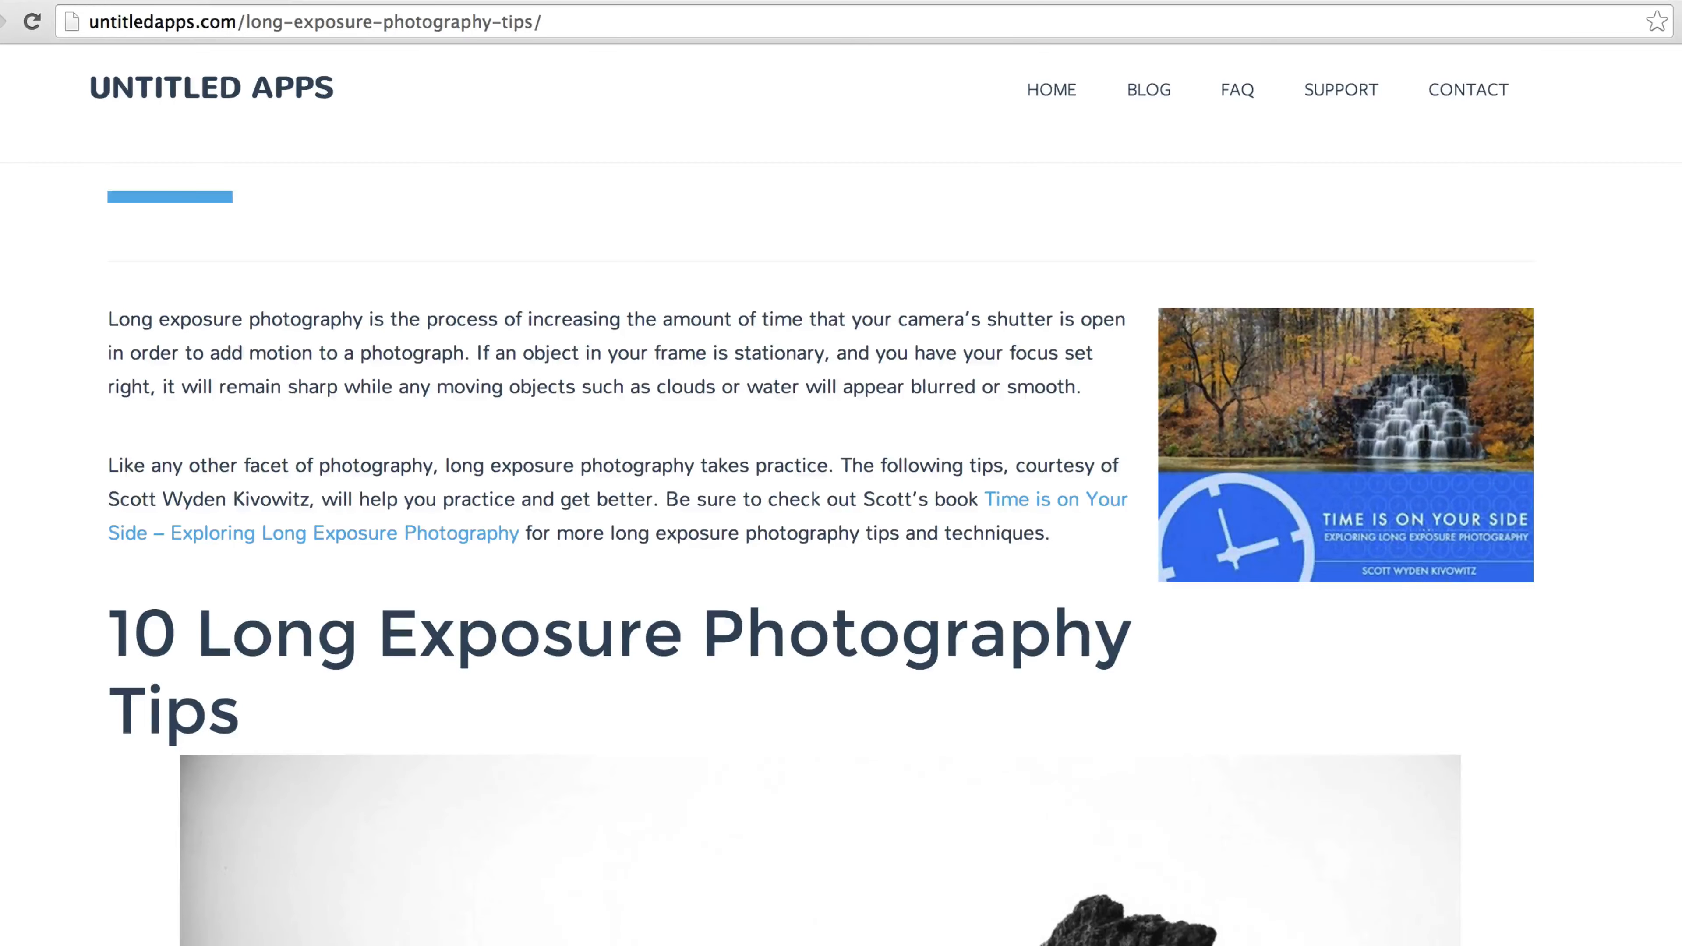
{"action": "scroll", "scroll_direction": "down", "scroll_amount": 3}
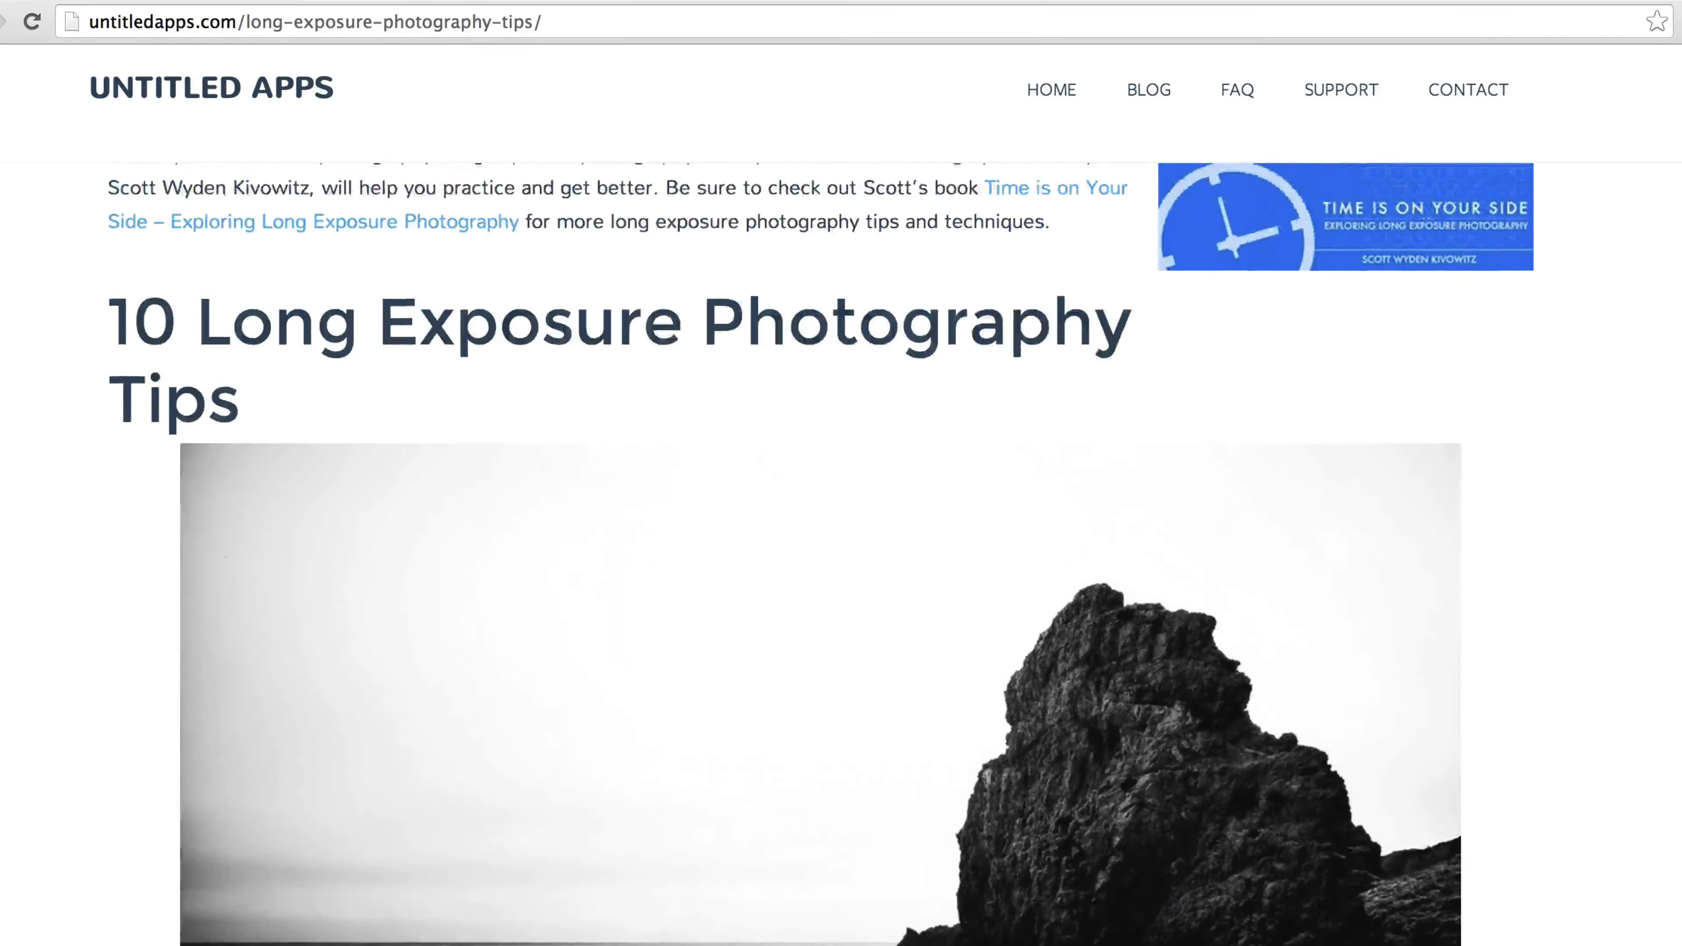
{"action": "scroll", "scroll_direction": "down", "scroll_amount": 3}
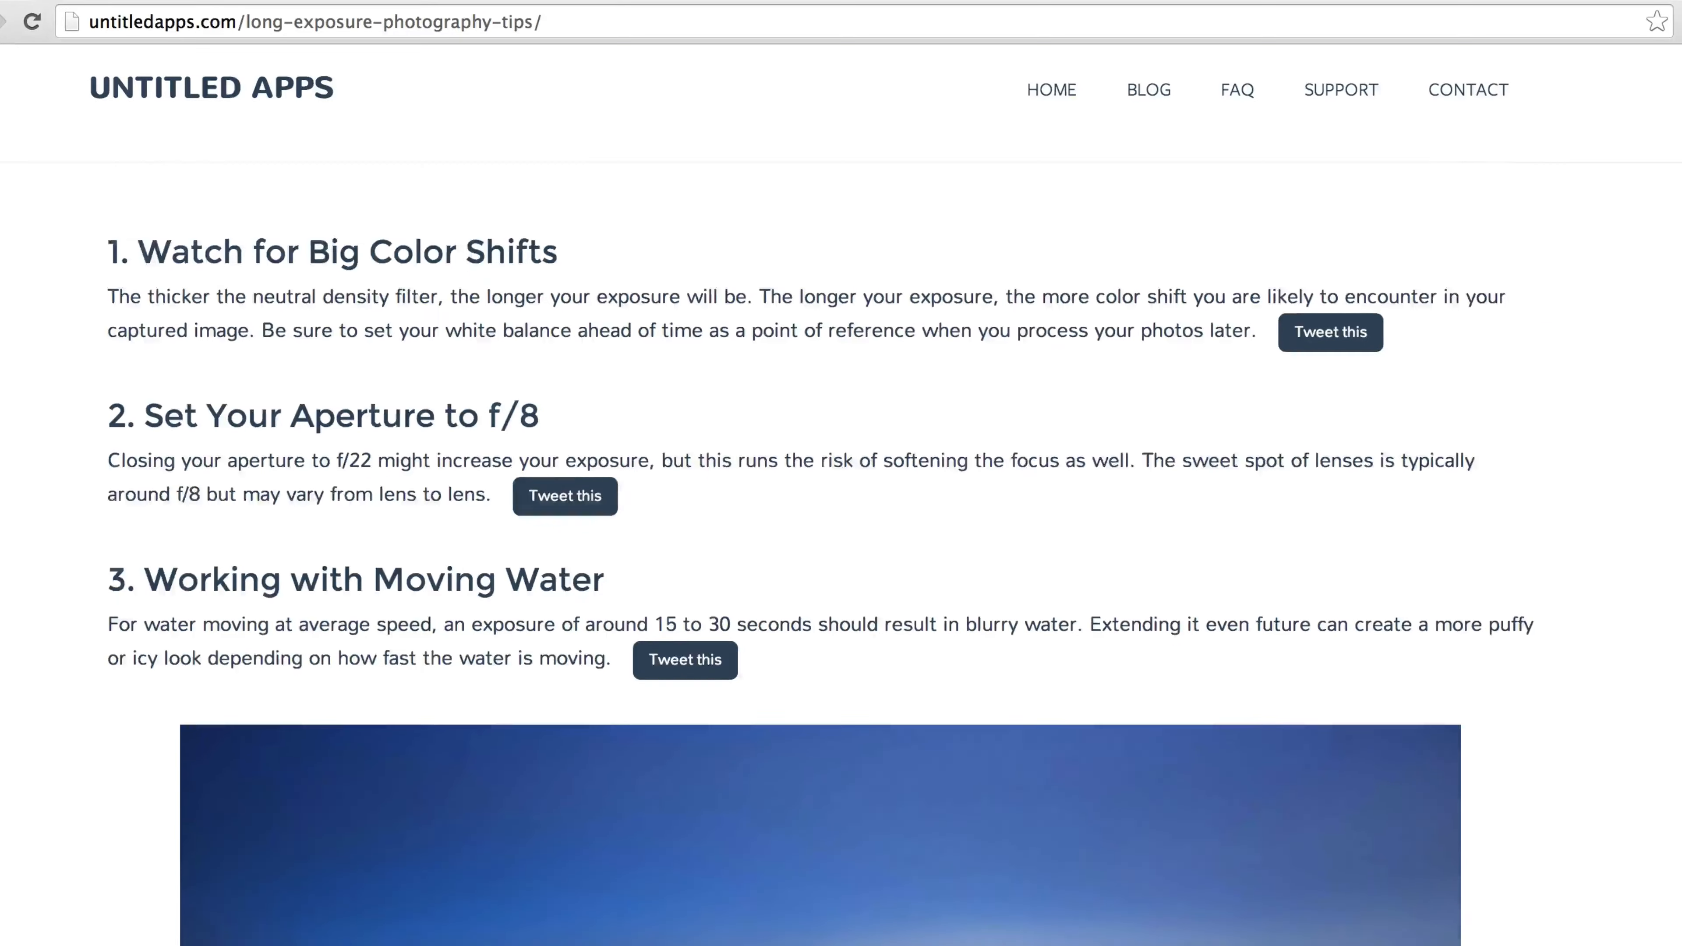
{"action": "scroll", "scroll_direction": "down", "scroll_amount": 3}
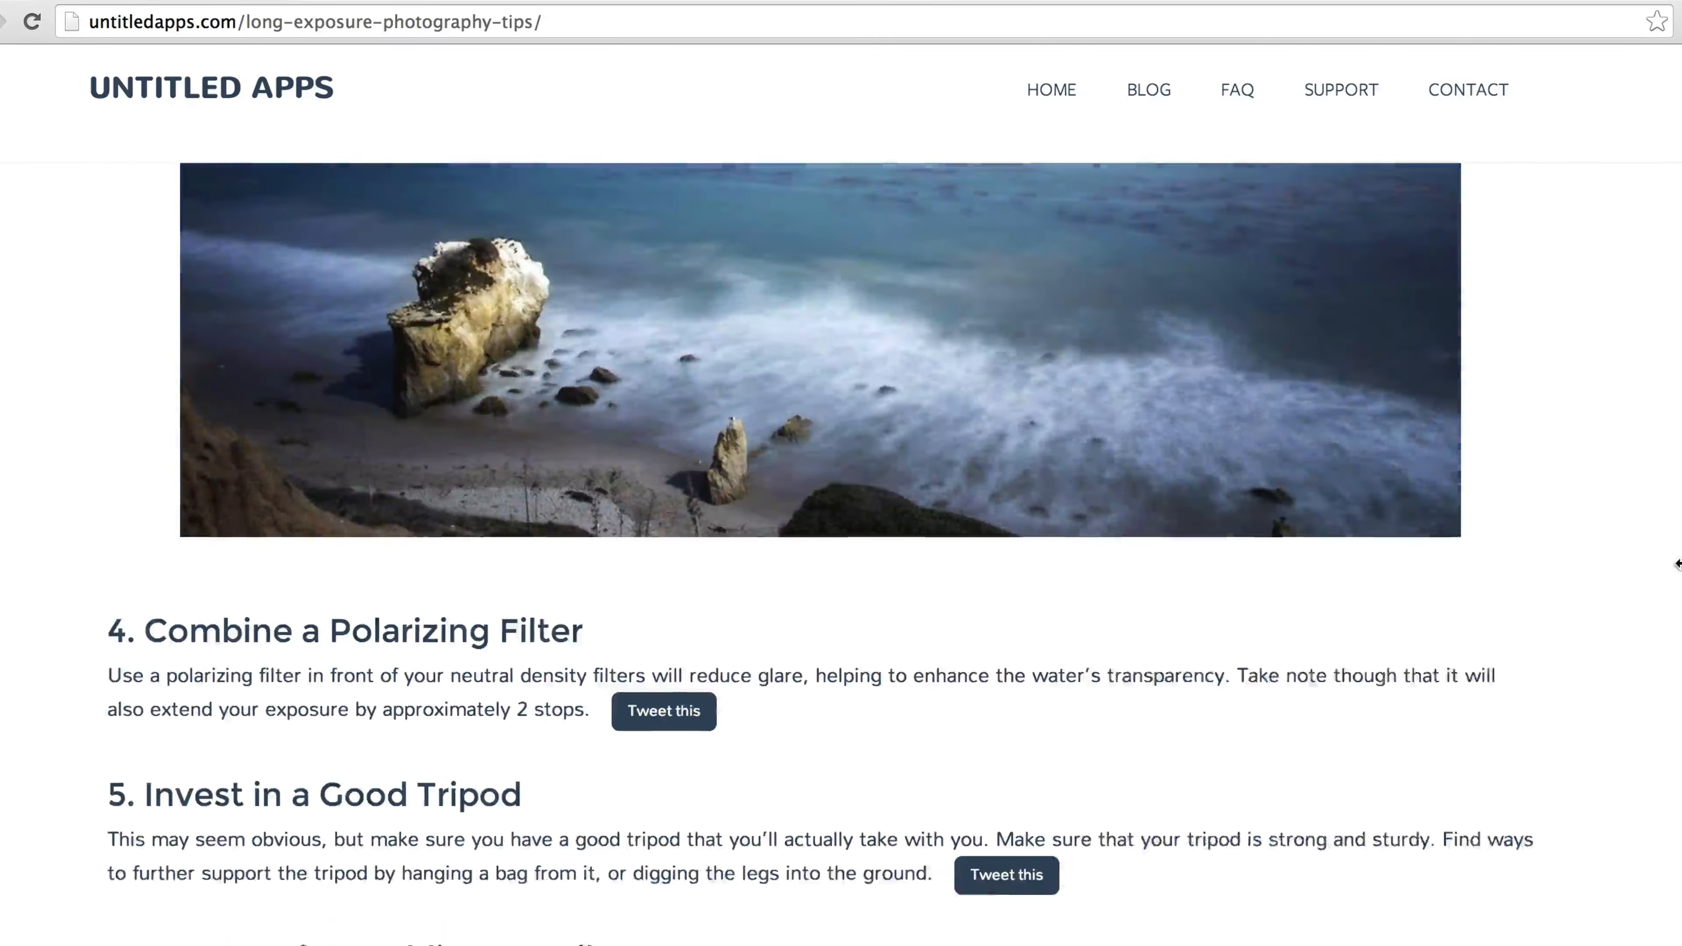
{"action": "scroll", "scroll_direction": "down", "scroll_amount": 3}
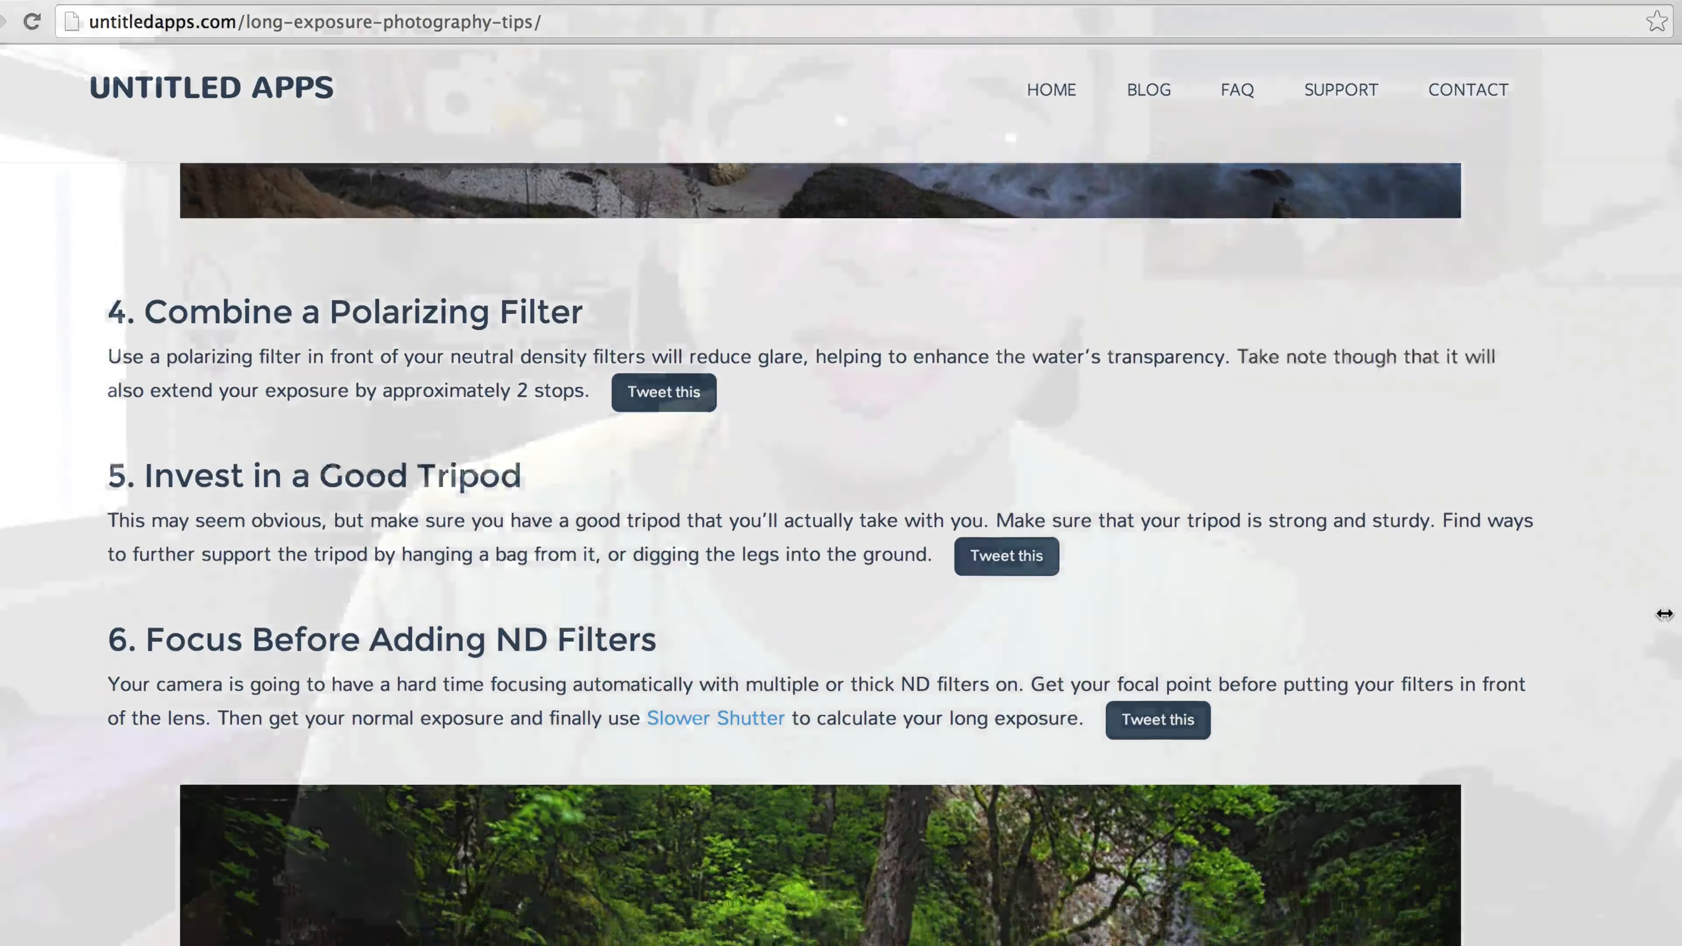